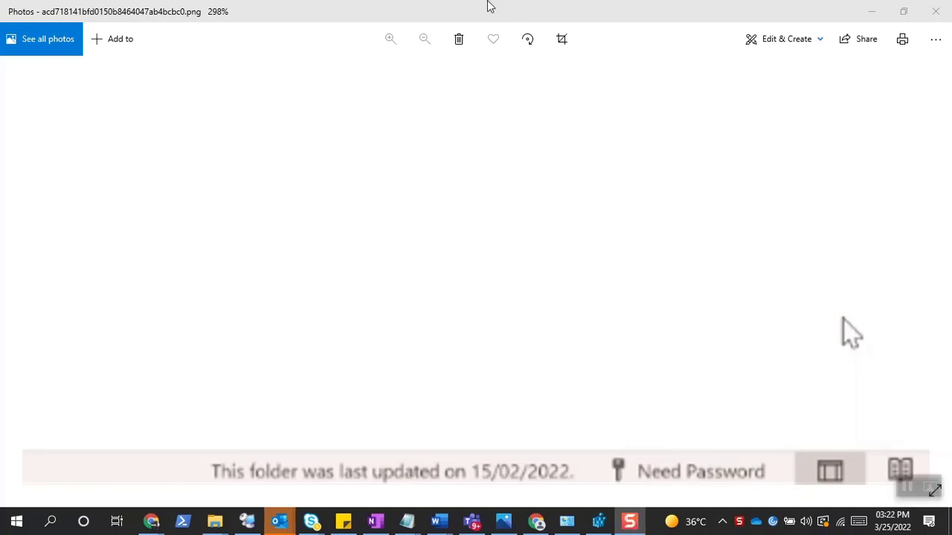
{"action": "mouse_move", "coordinate": [531, 6]}
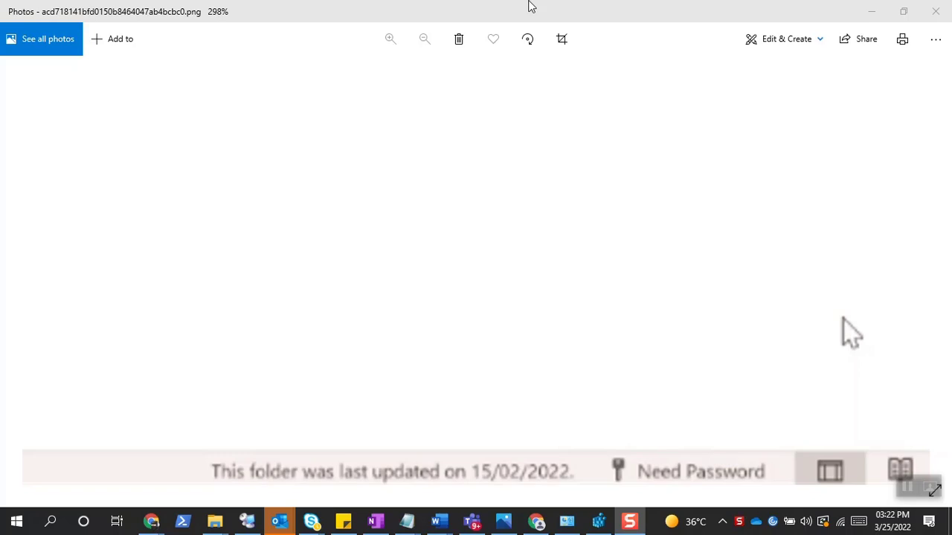
{"action": "mouse_move", "coordinate": [537, 7]}
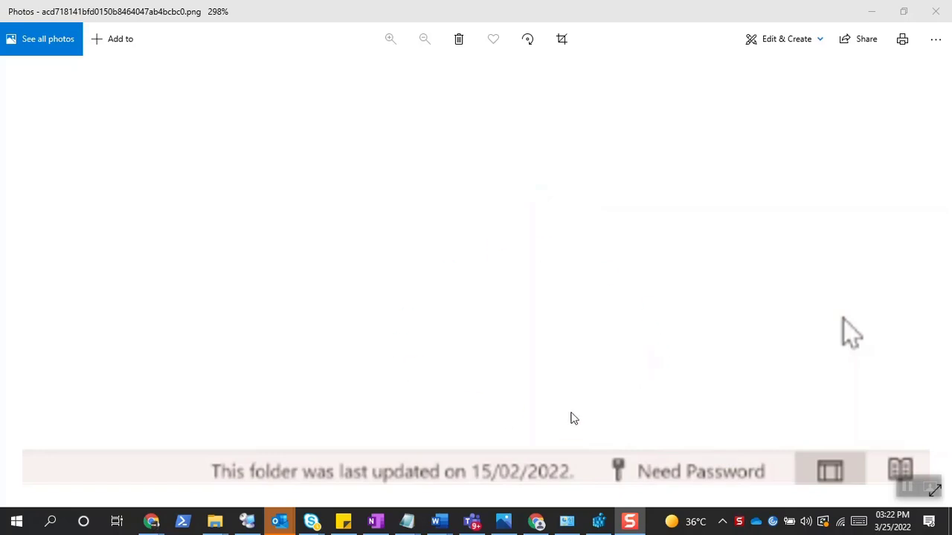
{"action": "mouse_move", "coordinate": [565, 357]}
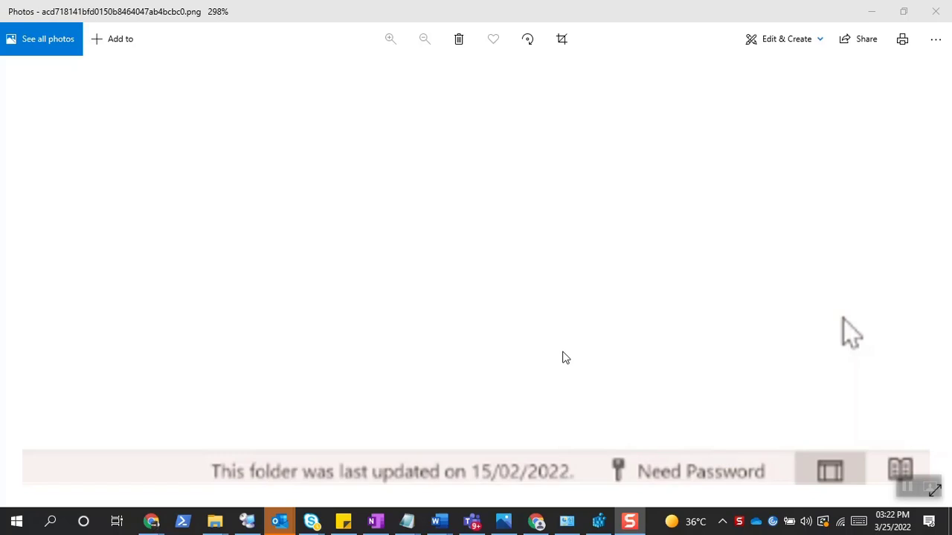
{"action": "mouse_move", "coordinate": [449, 15]}
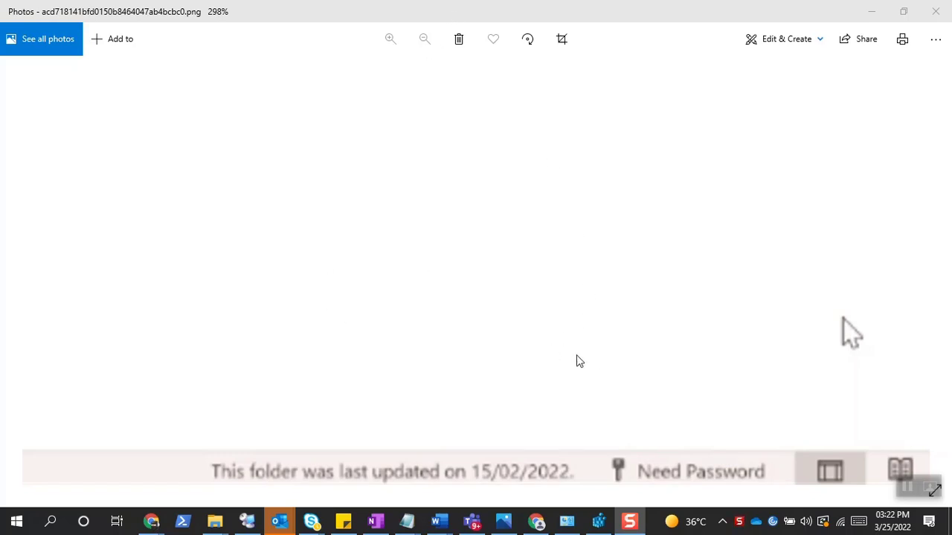
{"action": "mouse_move", "coordinate": [646, 305]}
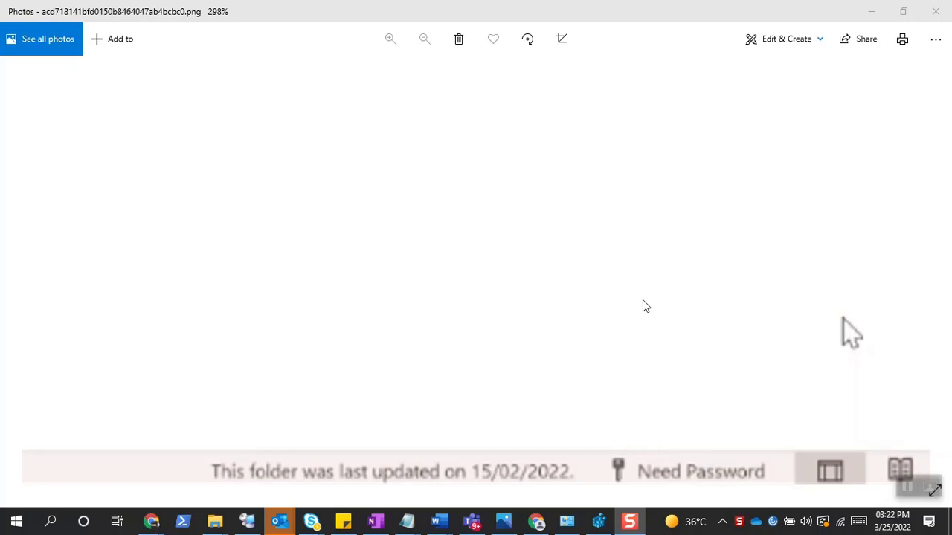
{"action": "mouse_move", "coordinate": [621, 231]}
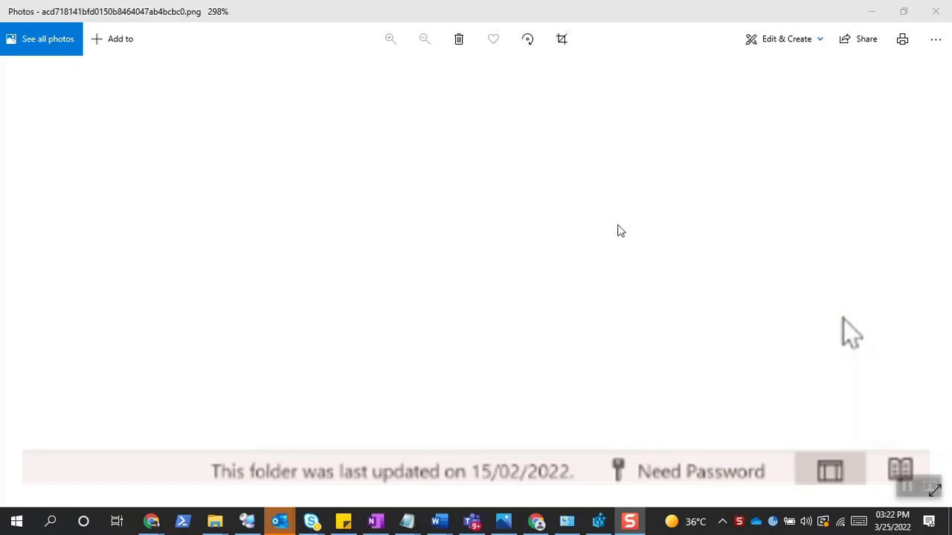
{"action": "mouse_move", "coordinate": [227, 480]}
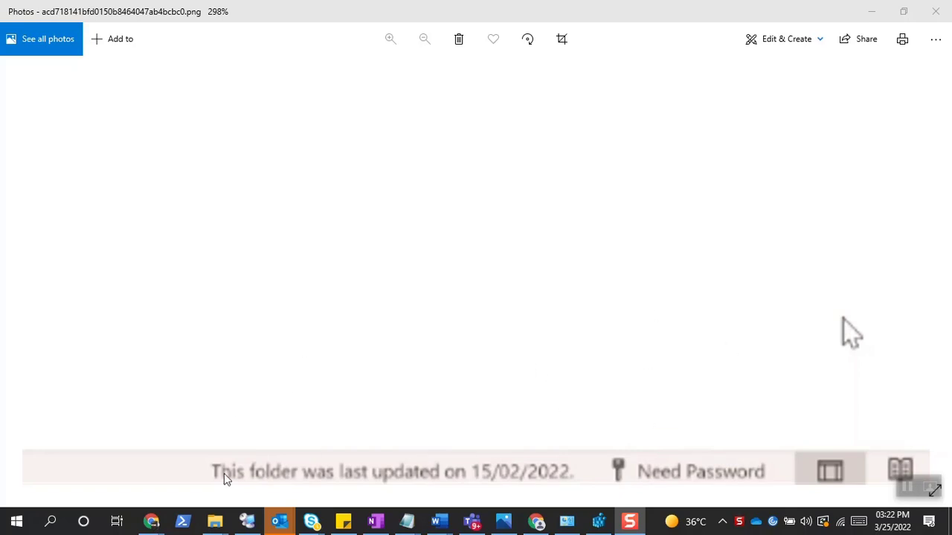
Search the Start menu for 'cre' to open Credential Manager's Windows credentials.
{"action": "left_click", "coordinate": [17, 520]}
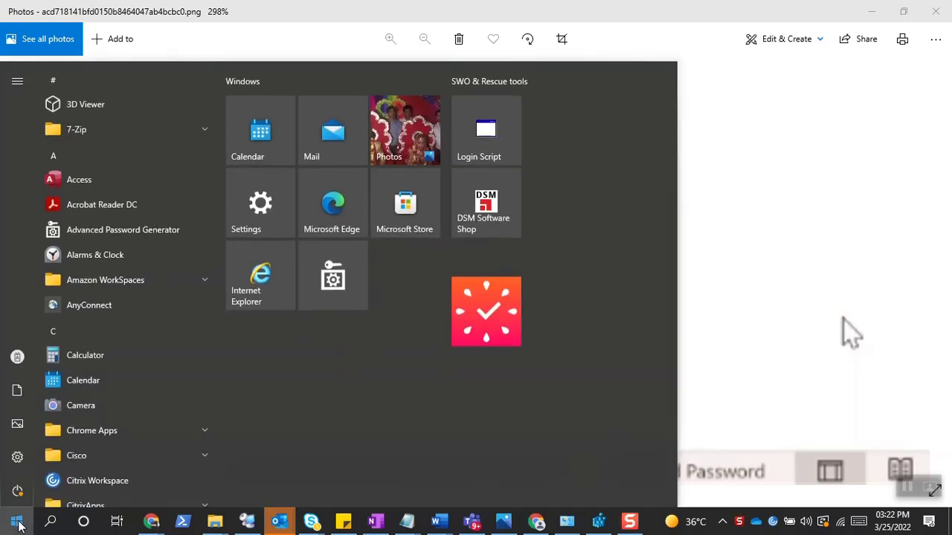
{"action": "type", "text": "cre"}
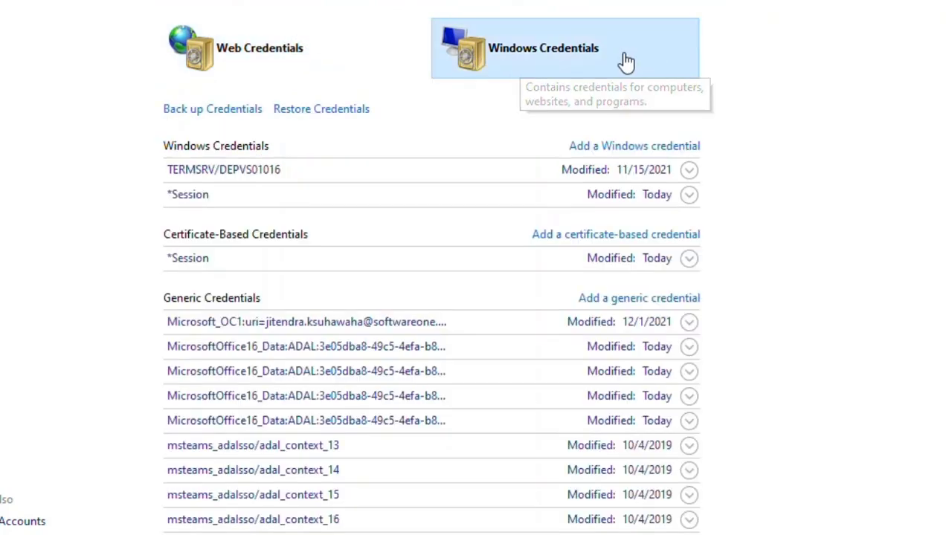
Remove two MicrosoftOffice16_Data ADAL generic credentials and confirm each deletion.
{"action": "scroll", "scroll_direction": "down", "scroll_amount": 3}
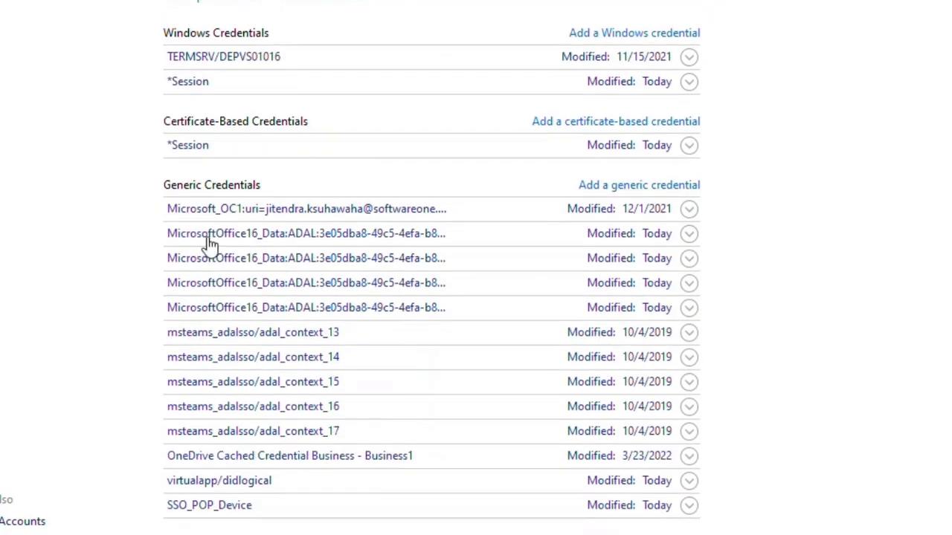
{"action": "left_click", "coordinate": [253, 357]}
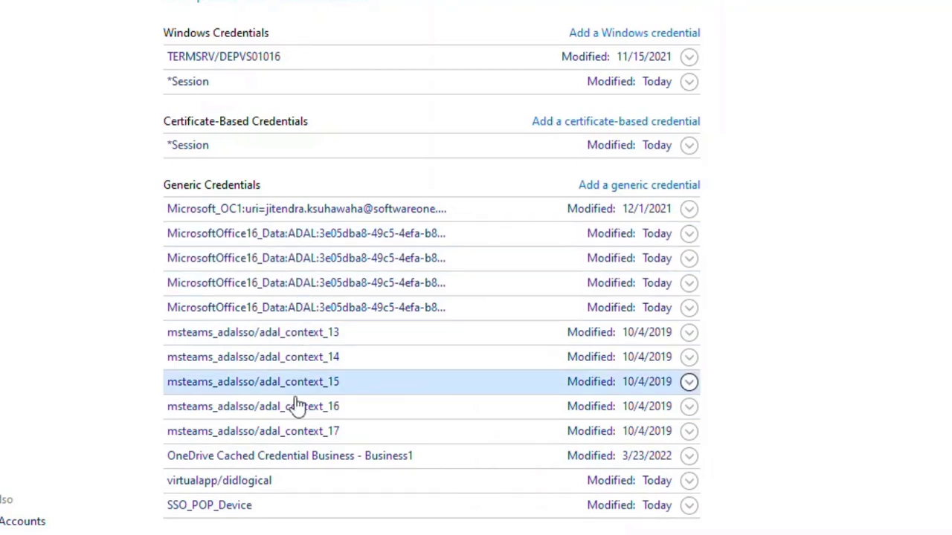
{"action": "mouse_move", "coordinate": [610, 282]}
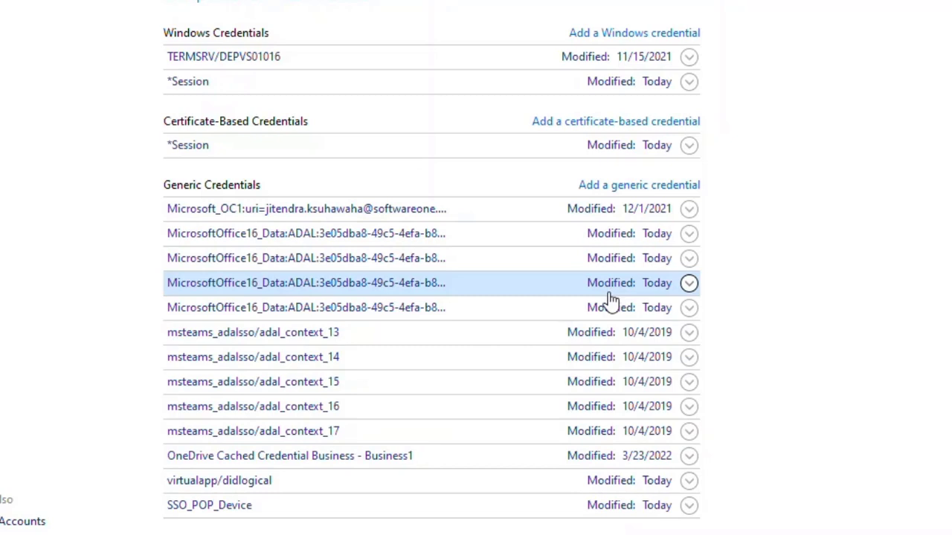
{"action": "left_click", "coordinate": [688, 233]}
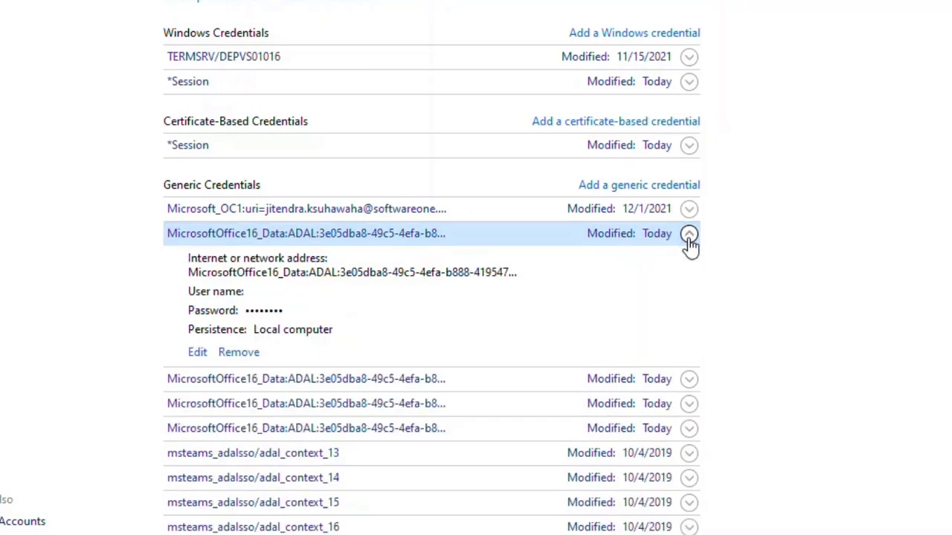
{"action": "left_click", "coordinate": [238, 352]}
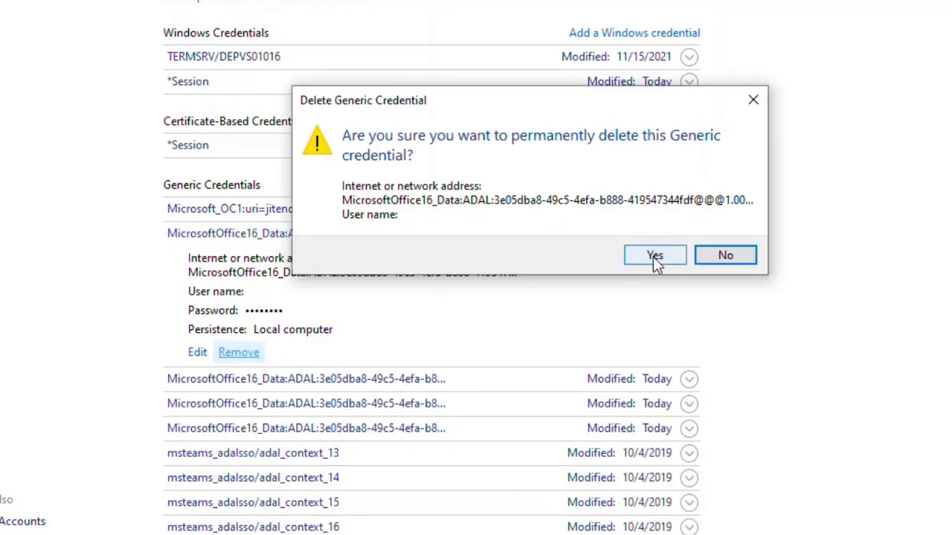
{"action": "left_click", "coordinate": [654, 255]}
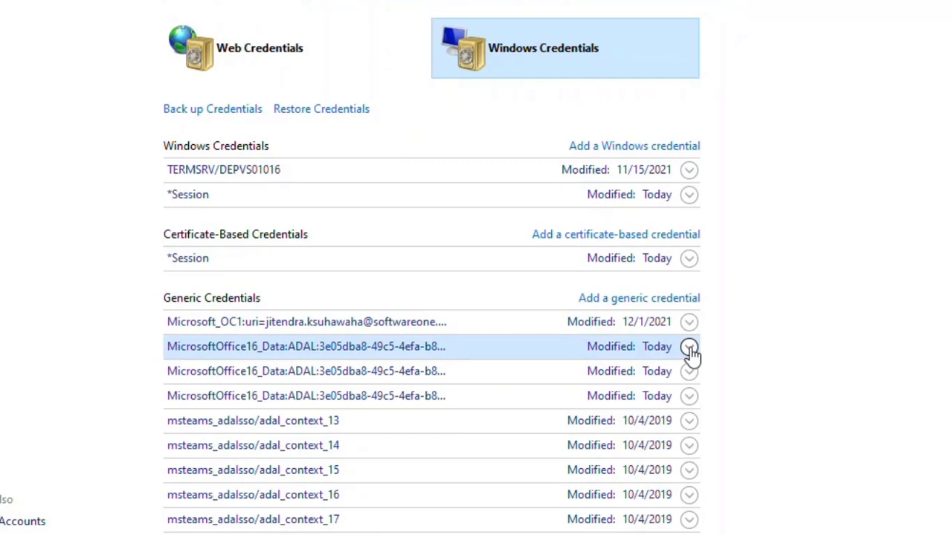
{"action": "left_click", "coordinate": [238, 465]}
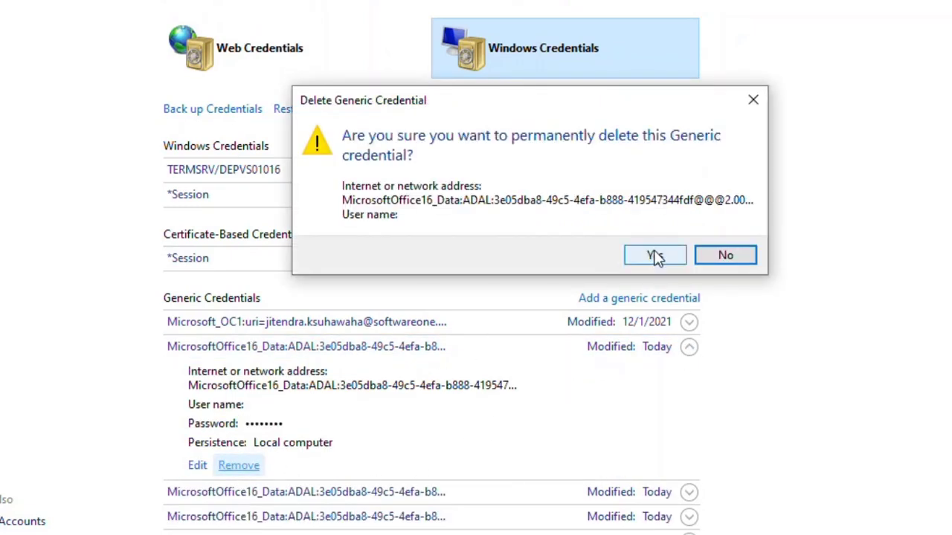
{"action": "left_click", "coordinate": [654, 255]}
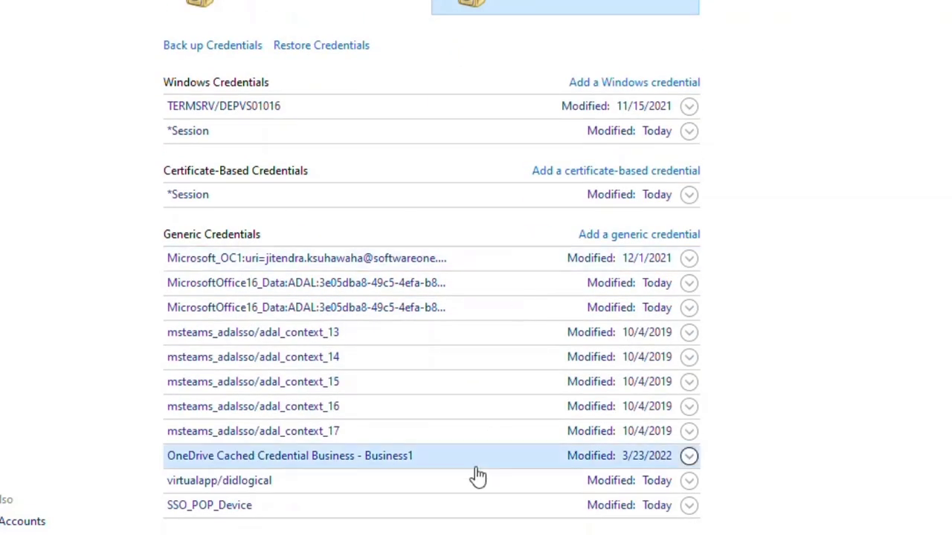
{"action": "mouse_move", "coordinate": [487, 382]}
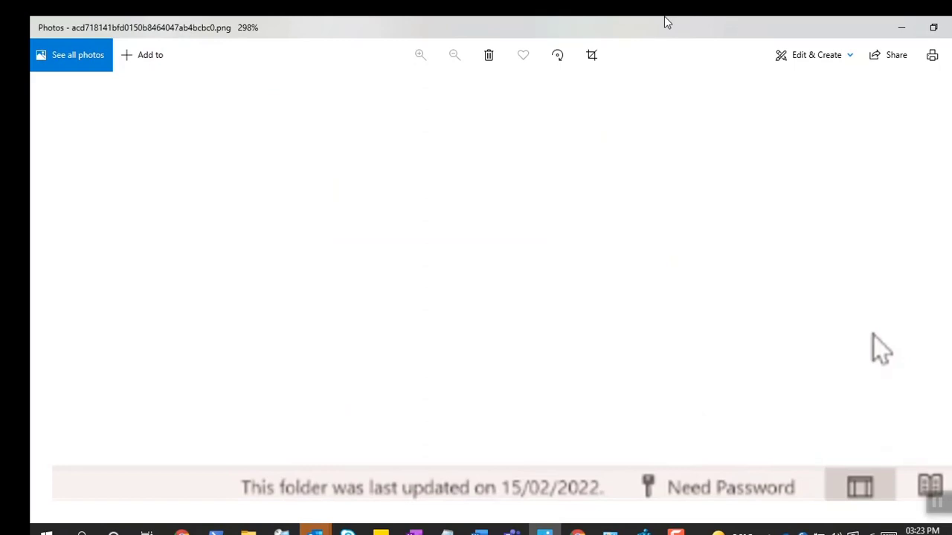
{"action": "mouse_move", "coordinate": [526, 464]}
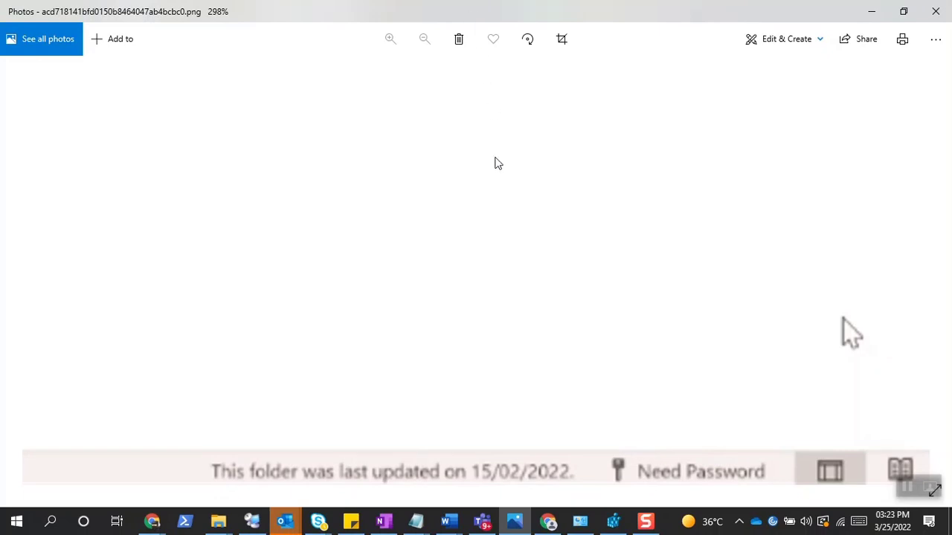
{"action": "mouse_move", "coordinate": [50, 520]}
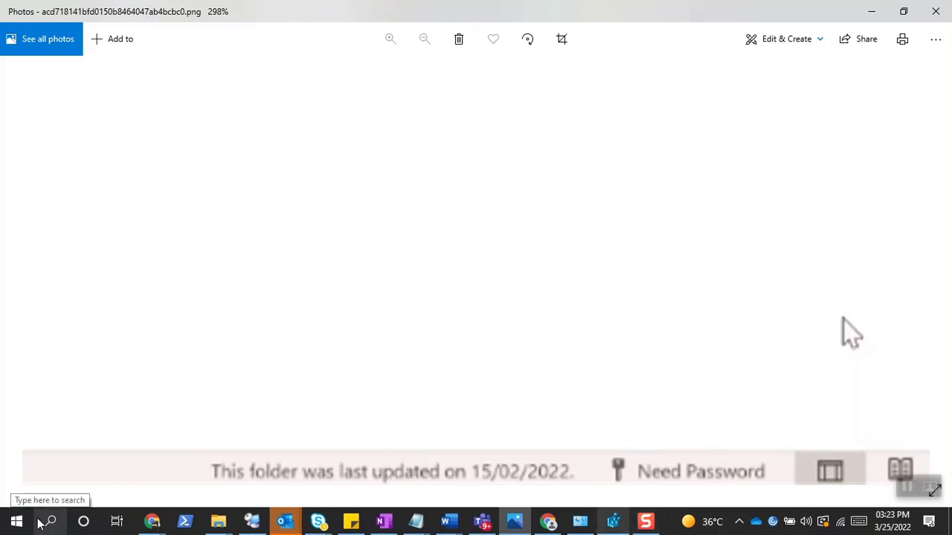
Search 'regi' from the Start quick-access menu to launch Registry Editor.
{"action": "right_click", "coordinate": [613, 521]}
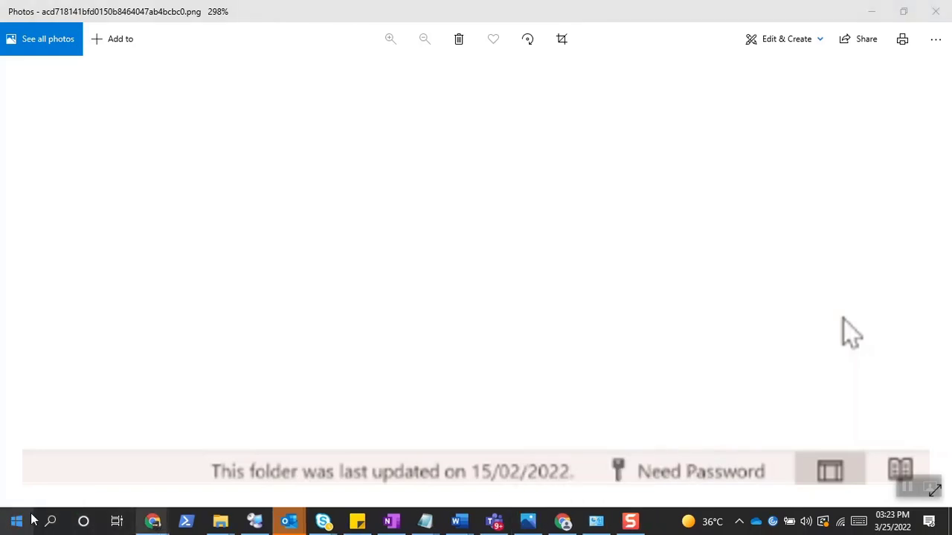
{"action": "type", "text": "regi"}
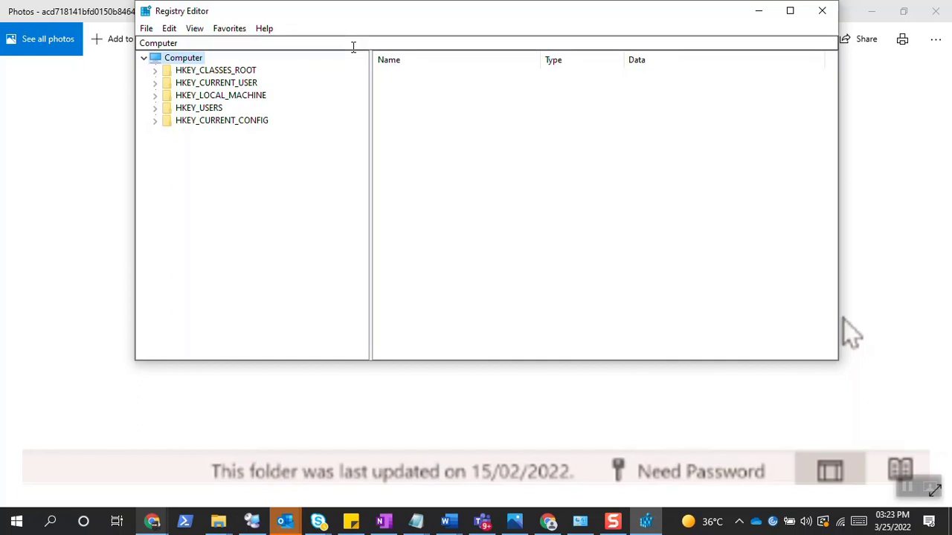
{"action": "mouse_move", "coordinate": [364, 35]}
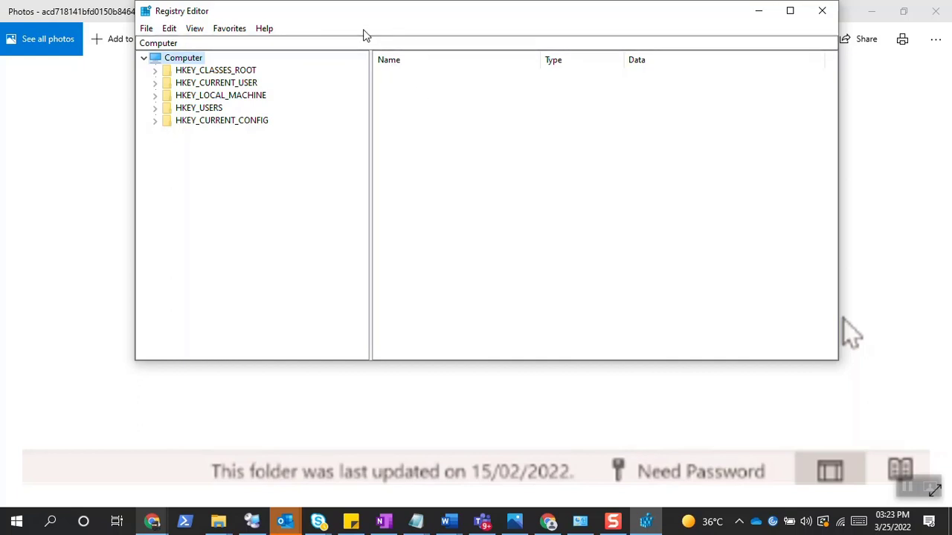
{"action": "mouse_move", "coordinate": [379, 23]}
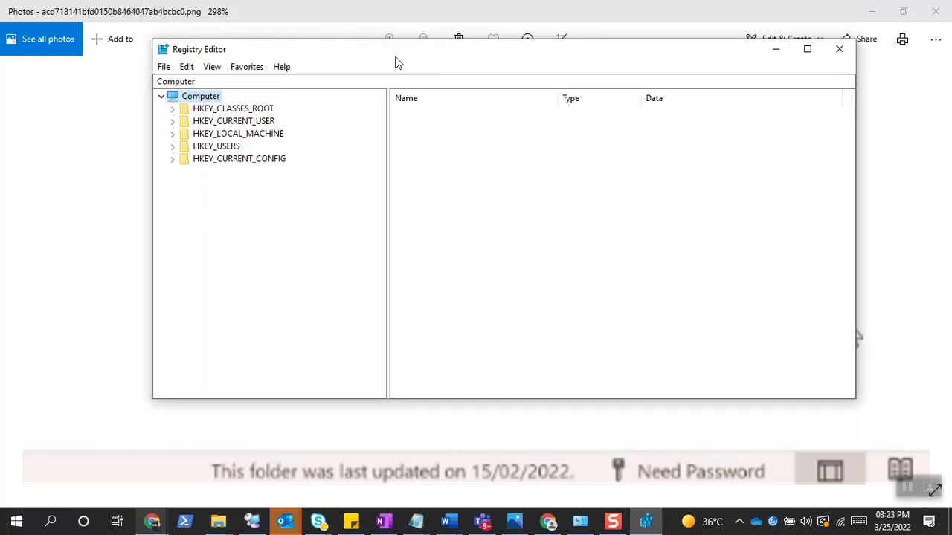
{"action": "mouse_move", "coordinate": [260, 128]}
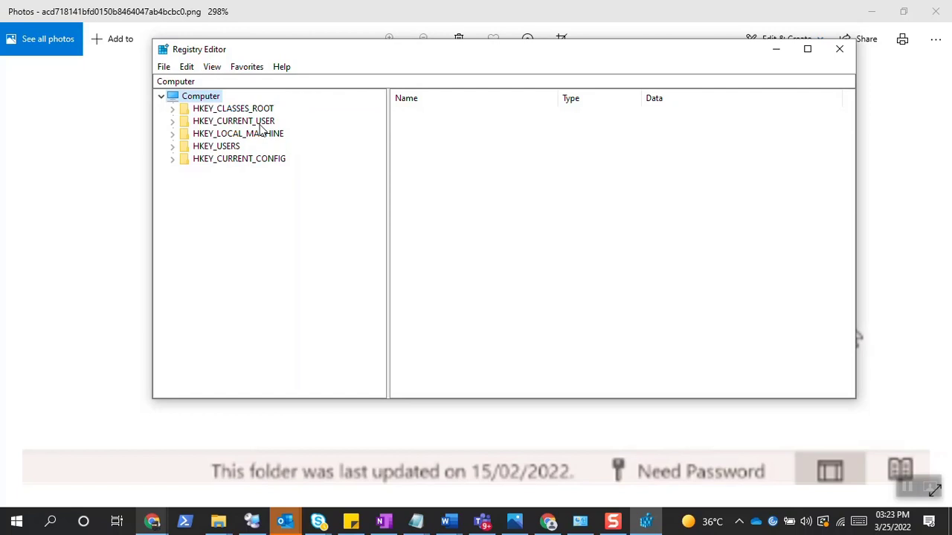
{"action": "mouse_move", "coordinate": [261, 143]}
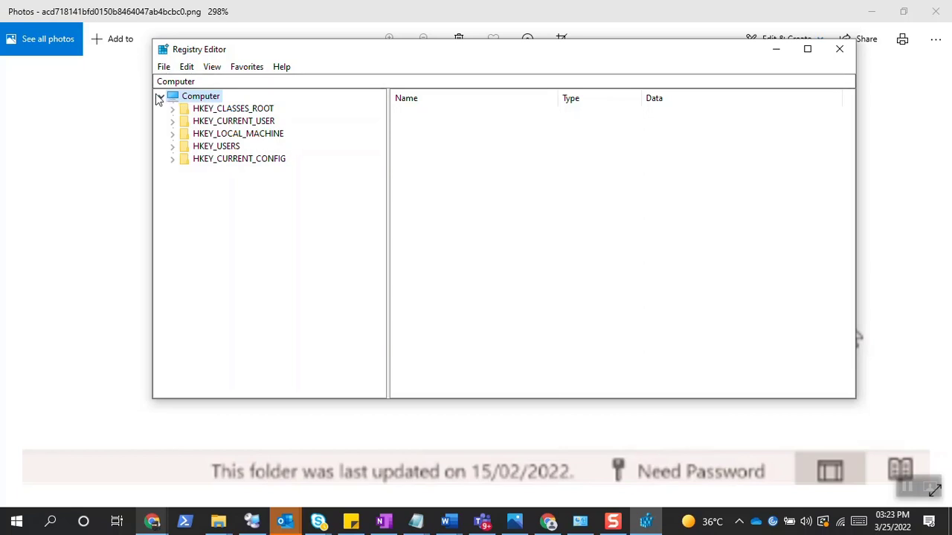
Collapse the Computer node so only the root remains in the tree.
{"action": "left_click", "coordinate": [161, 96]}
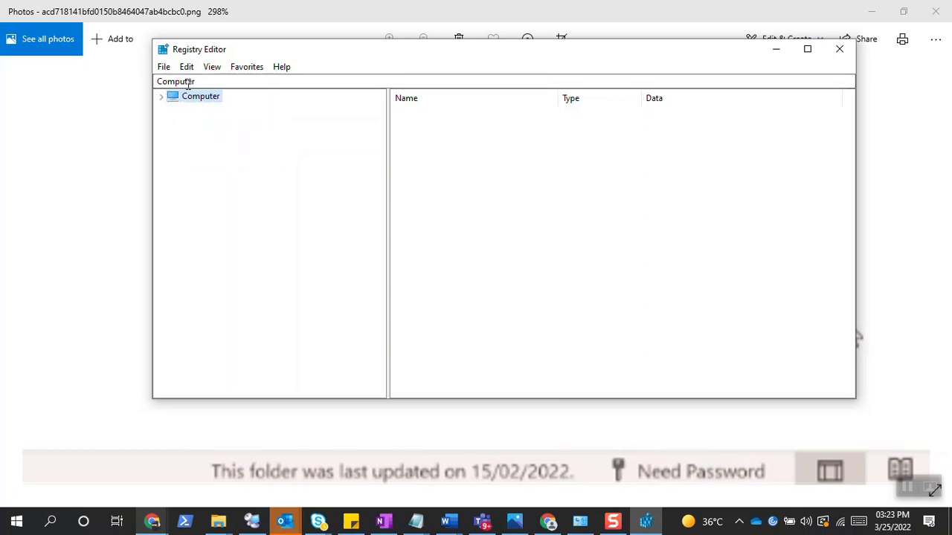
{"action": "left_click", "coordinate": [164, 66]}
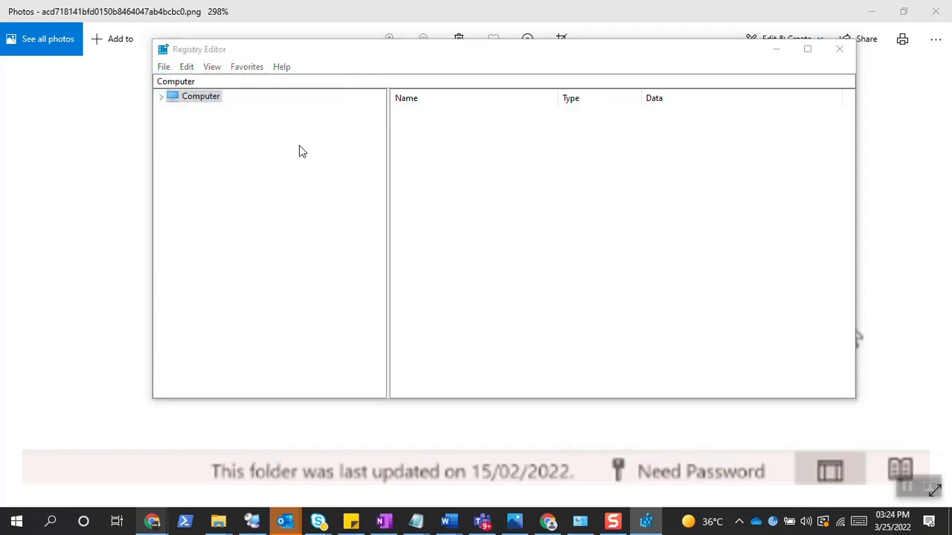
Export the whole registry as 'regbackup' in Documents.
{"action": "left_click", "coordinate": [163, 66]}
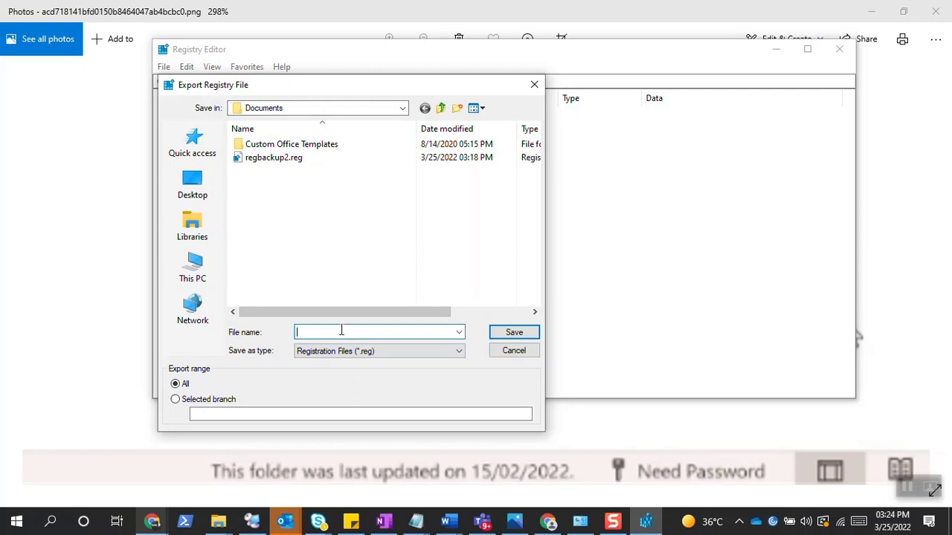
{"action": "type", "text": "regi"}
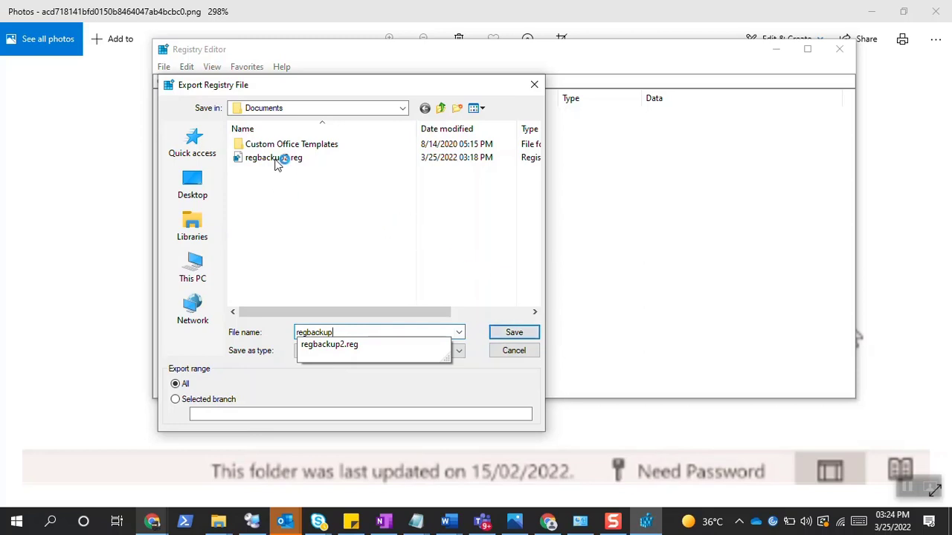
{"action": "mouse_move", "coordinate": [346, 236]}
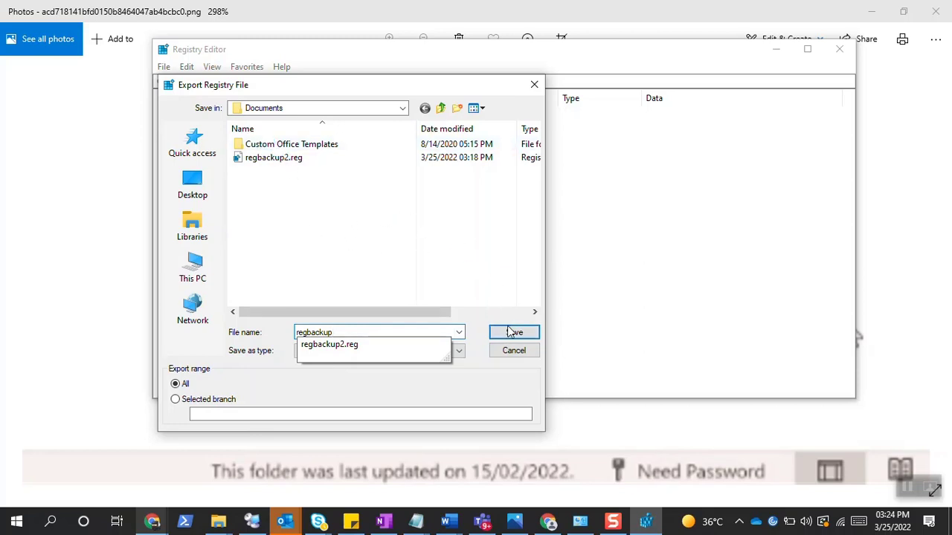
{"action": "left_click", "coordinate": [513, 333]}
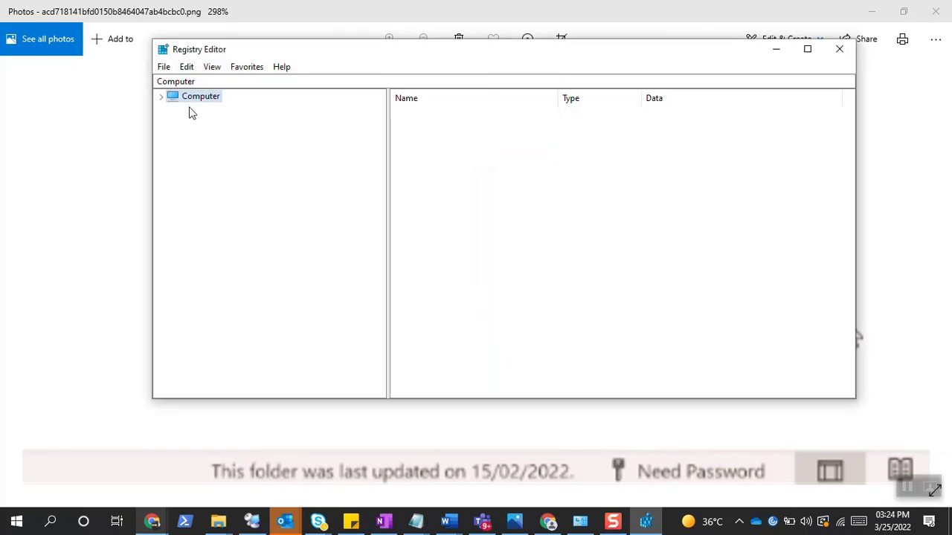
Navigate to HKCU\Software\Microsoft\Office\16.0\Common\Identity.
{"action": "left_click", "coordinate": [161, 96]}
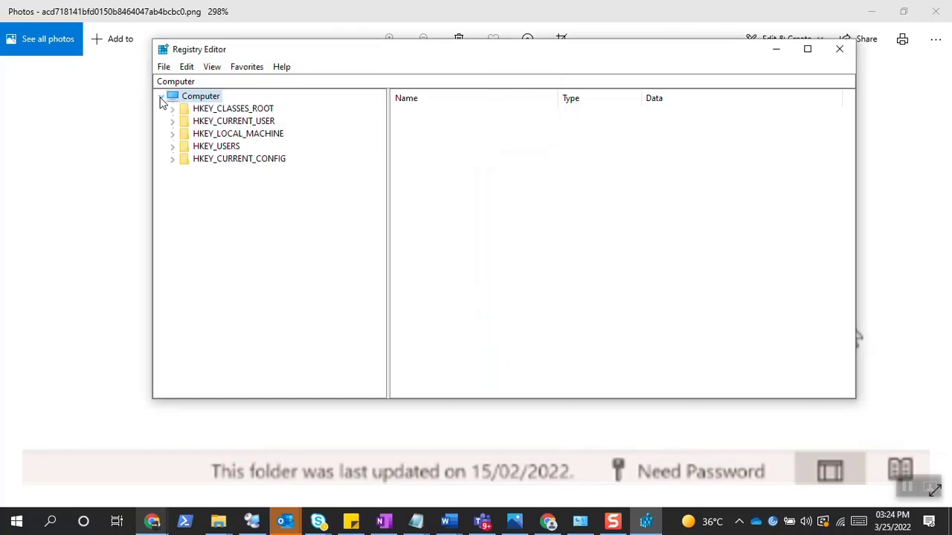
{"action": "left_click", "coordinate": [160, 96]}
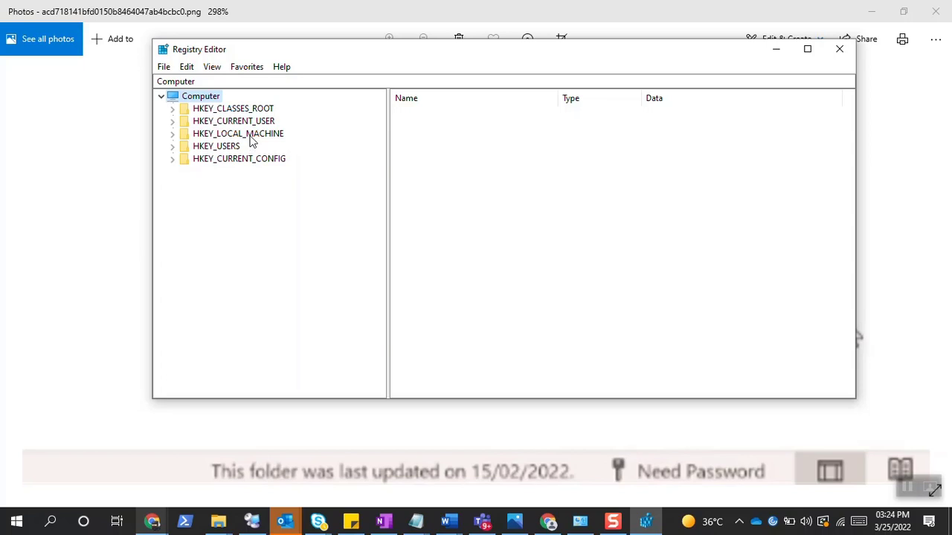
{"action": "left_click", "coordinate": [238, 133]}
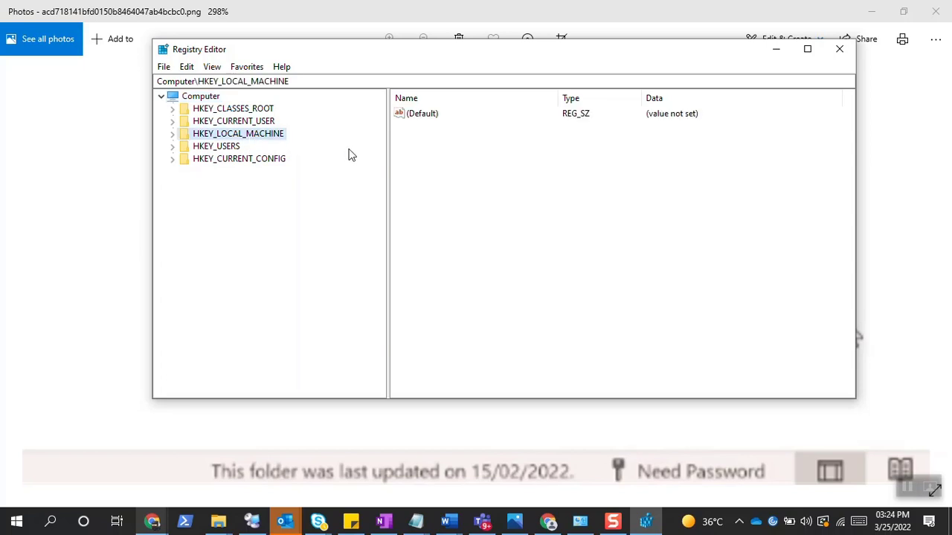
{"action": "left_click", "coordinate": [233, 120]}
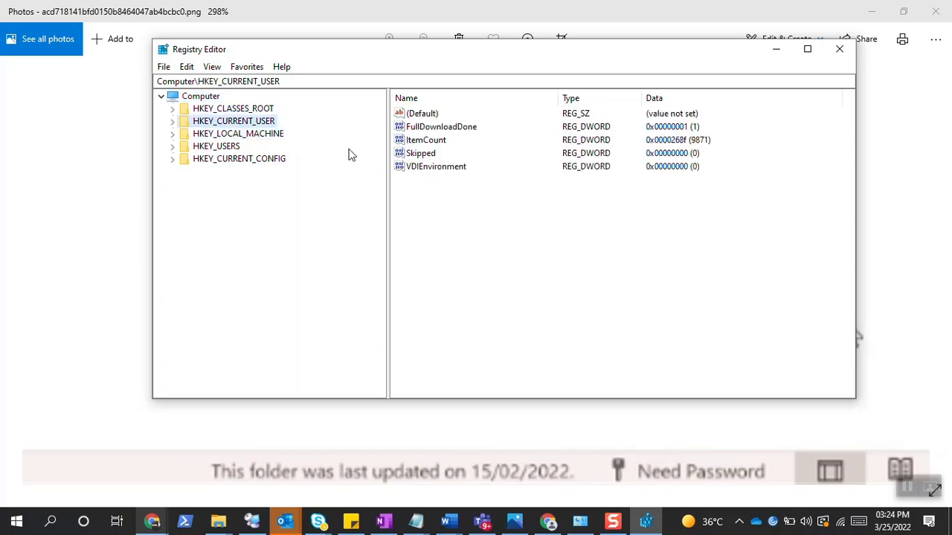
{"action": "left_click", "coordinate": [234, 121]}
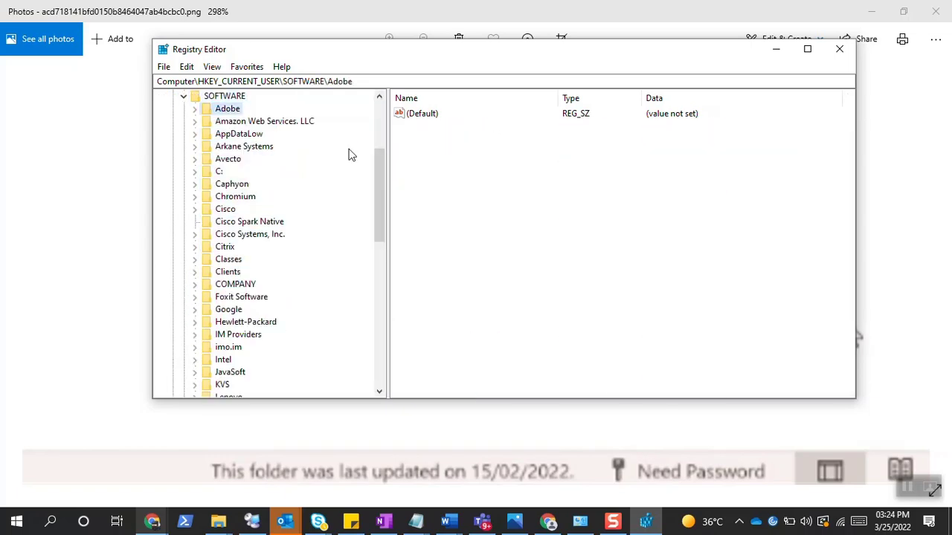
{"action": "left_click", "coordinate": [224, 360]}
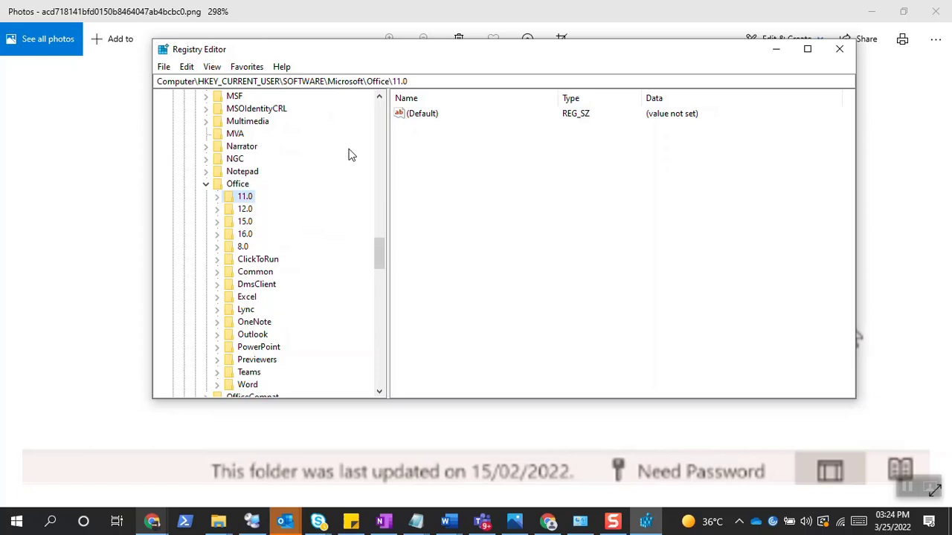
{"action": "left_click", "coordinate": [245, 234]}
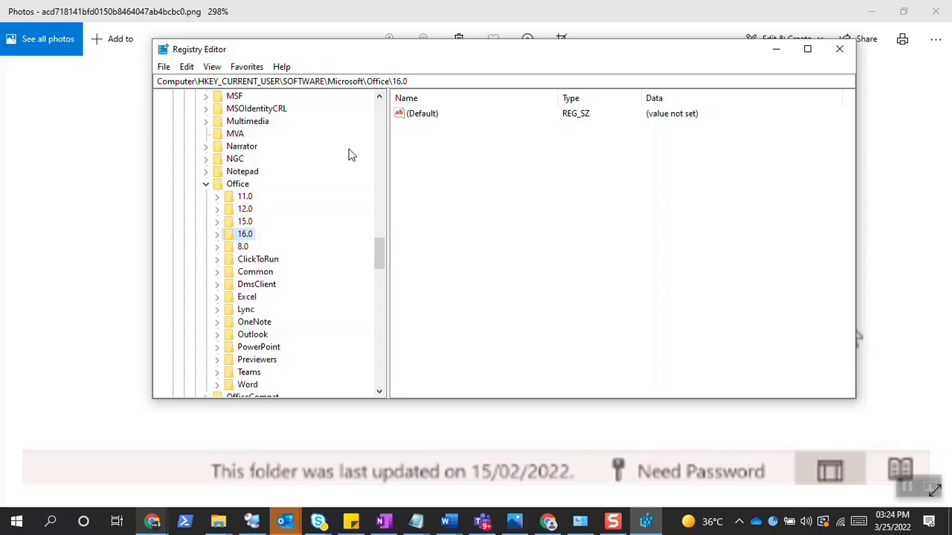
{"action": "left_click", "coordinate": [217, 233]}
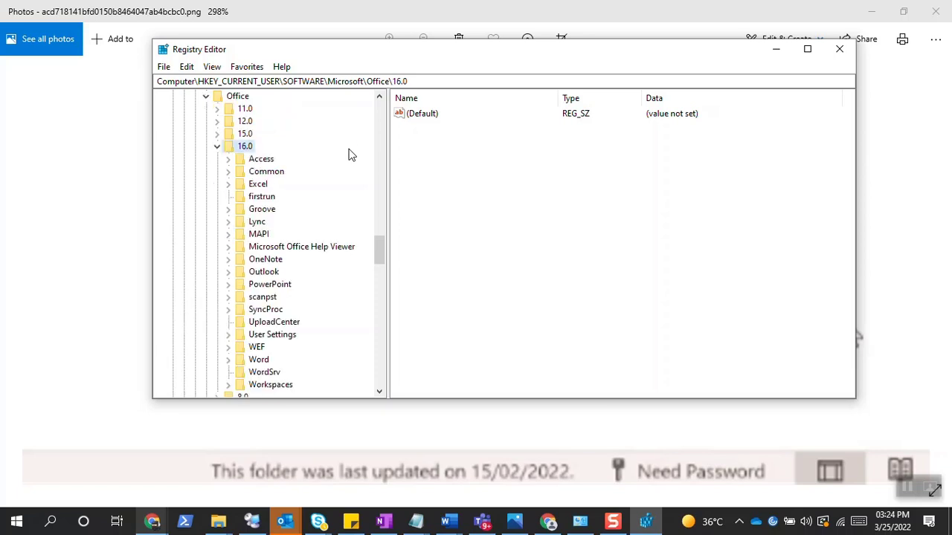
{"action": "left_click", "coordinate": [265, 171]}
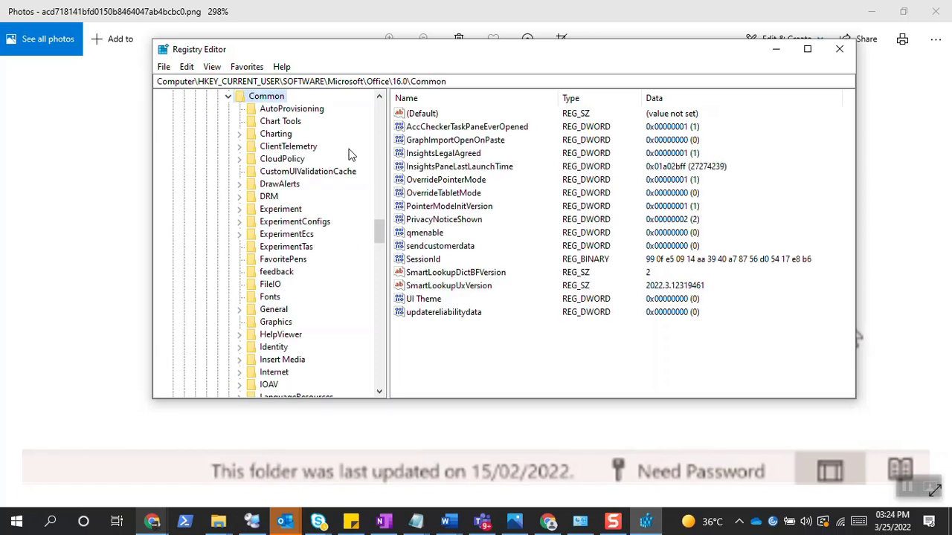
{"action": "left_click", "coordinate": [280, 334]}
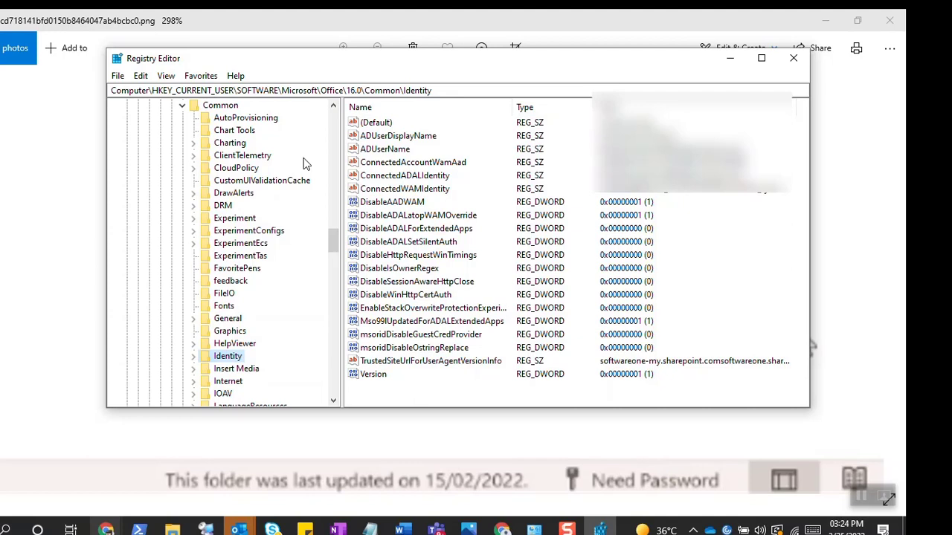
{"action": "left_click", "coordinate": [297, 90]}
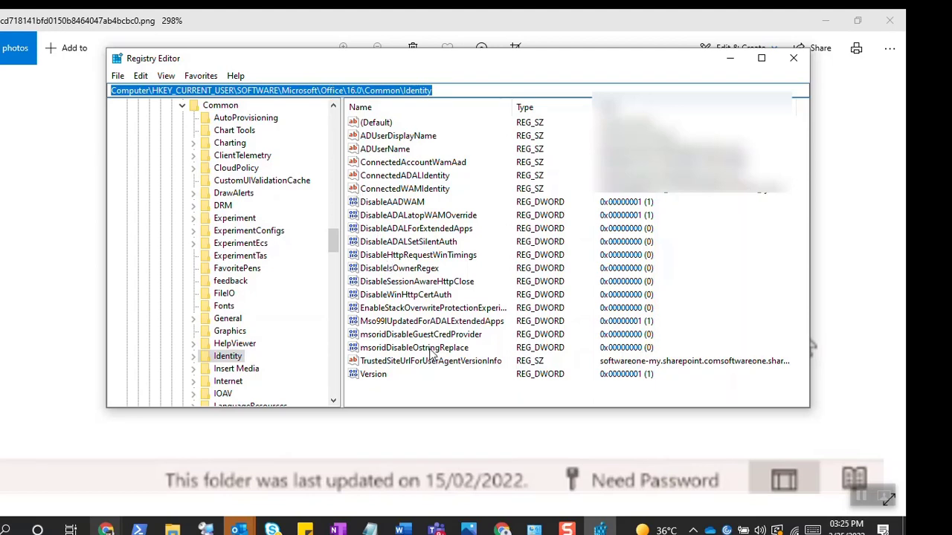
{"action": "mouse_move", "coordinate": [459, 231]}
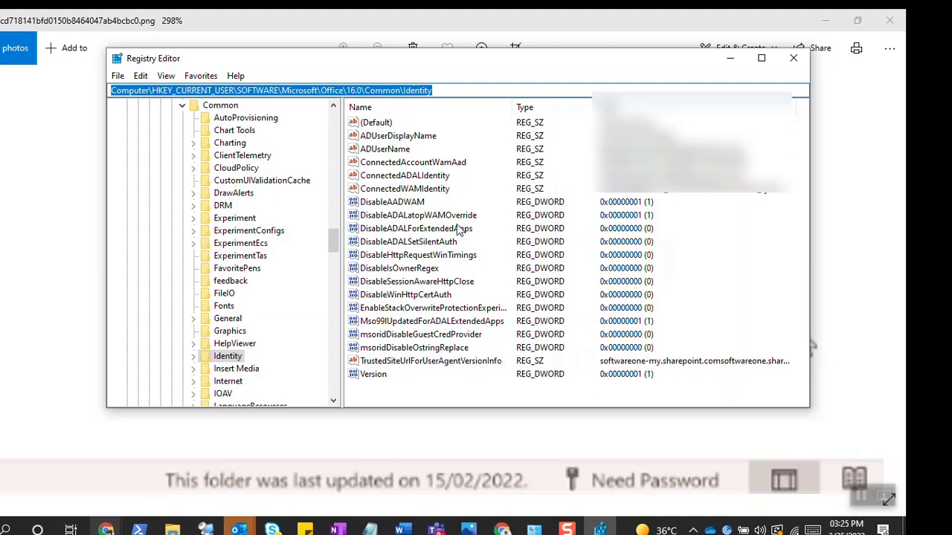
{"action": "mouse_move", "coordinate": [400, 398]}
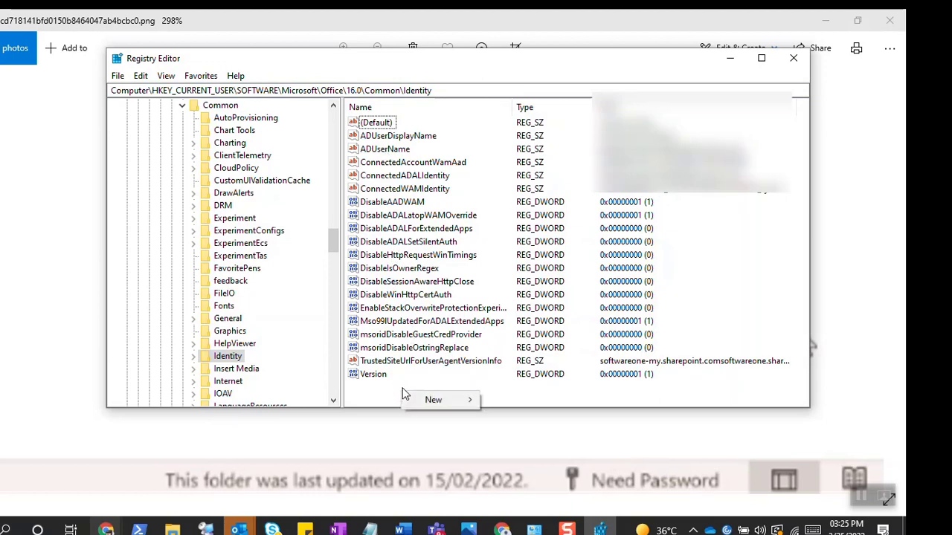
Add a new 32-bit DWORD, then select DisableAADWAM and DisableADALatopWAMOverride together.
{"action": "left_click", "coordinate": [434, 400]}
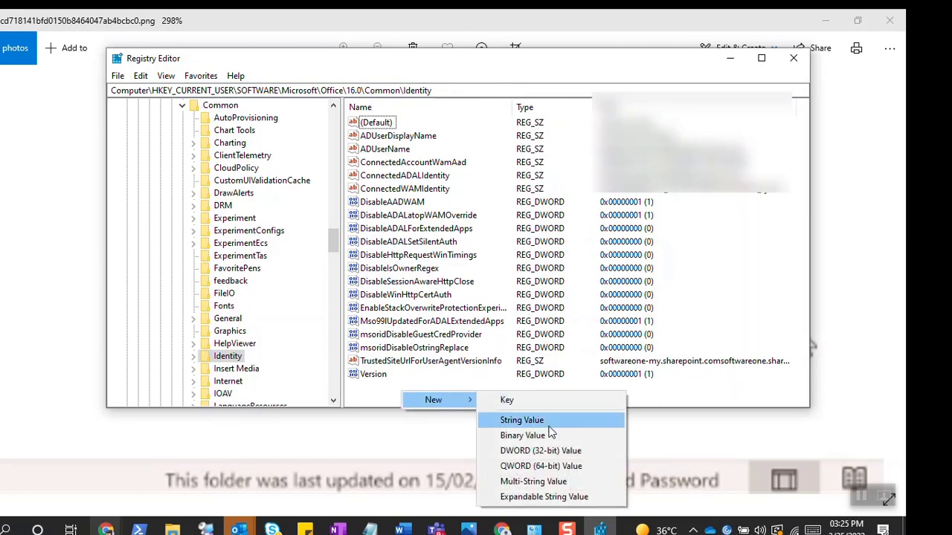
{"action": "mouse_move", "coordinate": [541, 450]}
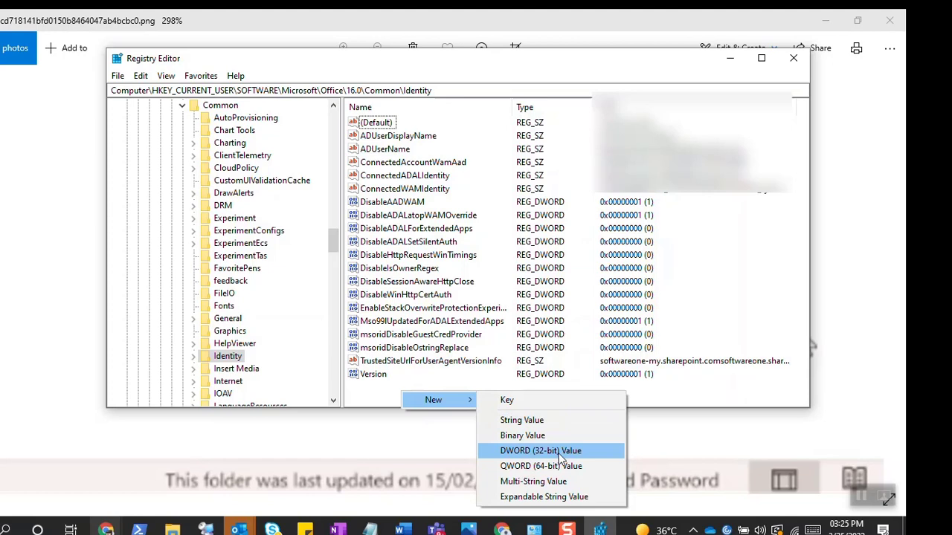
{"action": "left_click", "coordinate": [541, 450]}
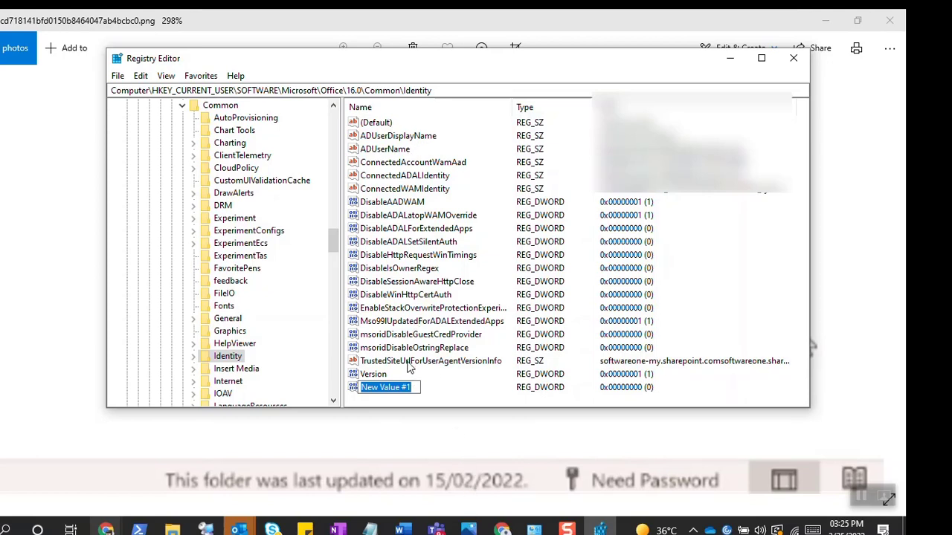
{"action": "mouse_move", "coordinate": [404, 269]}
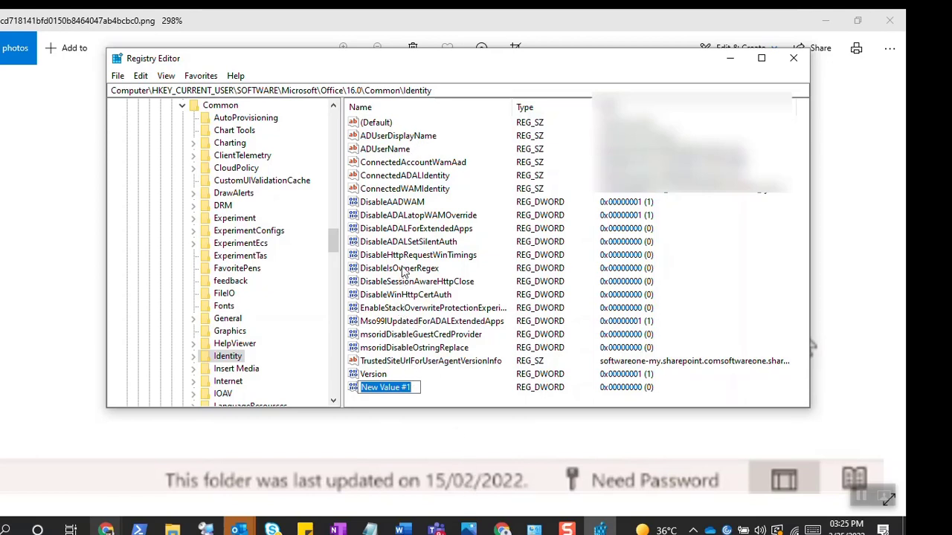
{"action": "mouse_move", "coordinate": [428, 223]}
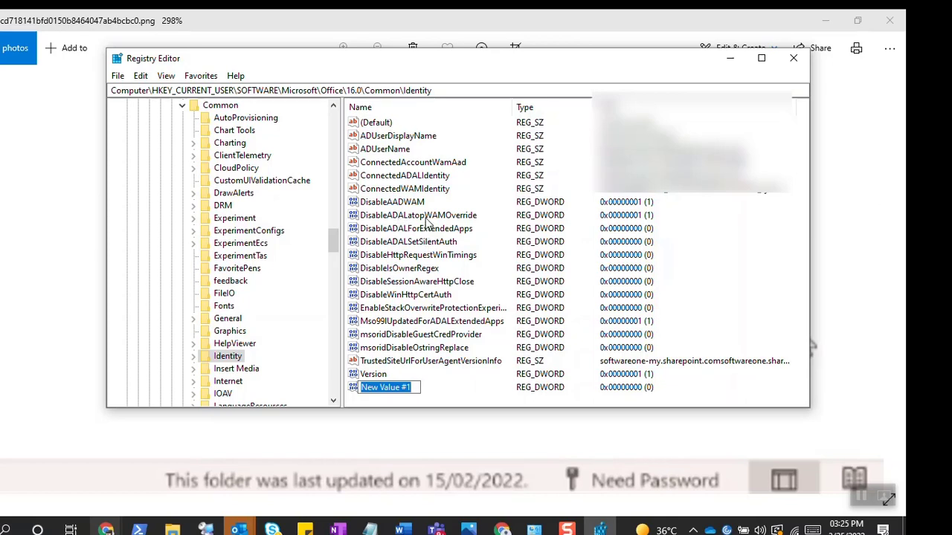
{"action": "left_click", "coordinate": [417, 215]}
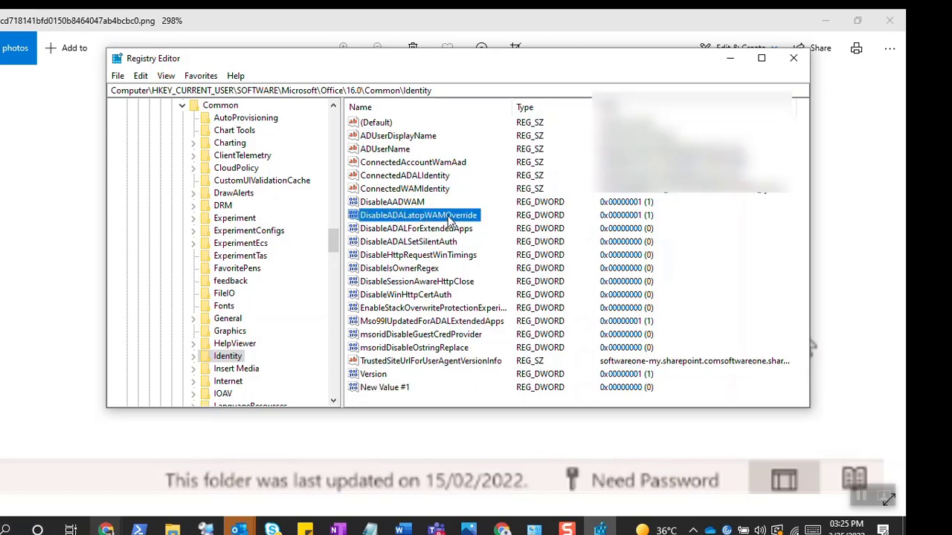
{"action": "right_click", "coordinate": [418, 215]}
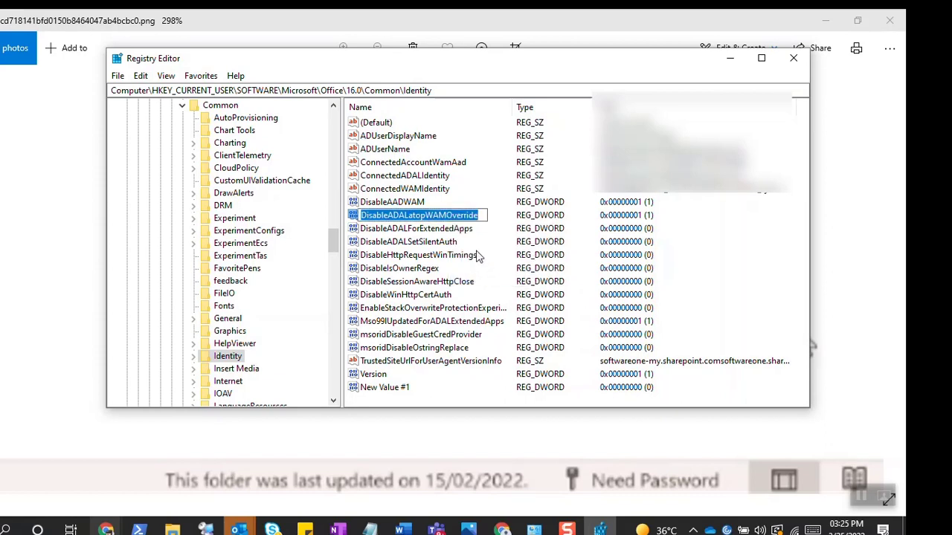
{"action": "left_click", "coordinate": [418, 254]}
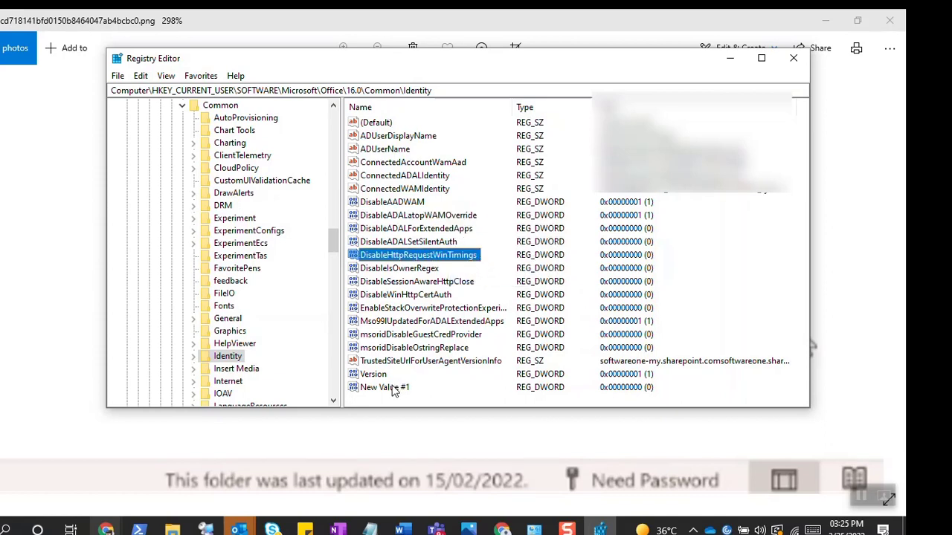
{"action": "mouse_move", "coordinate": [431, 242]}
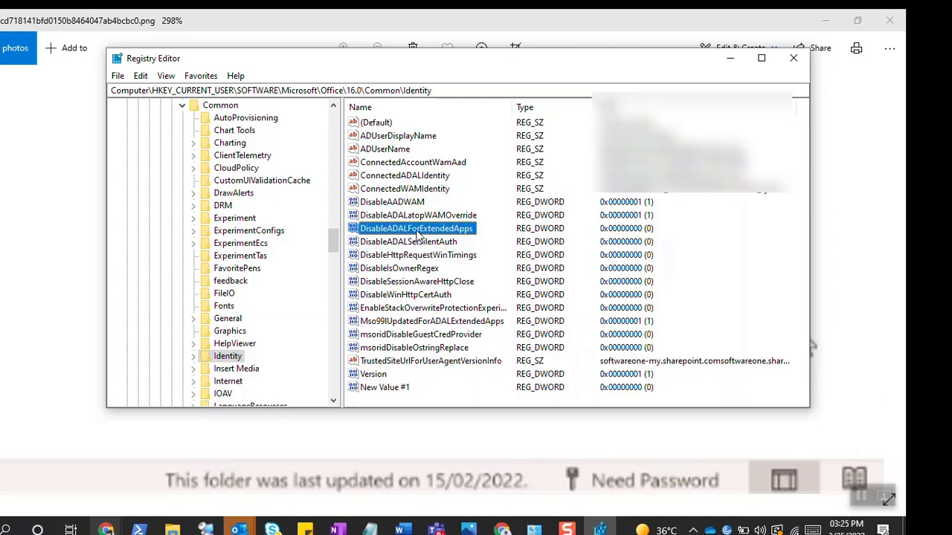
{"action": "left_click", "coordinate": [418, 215]}
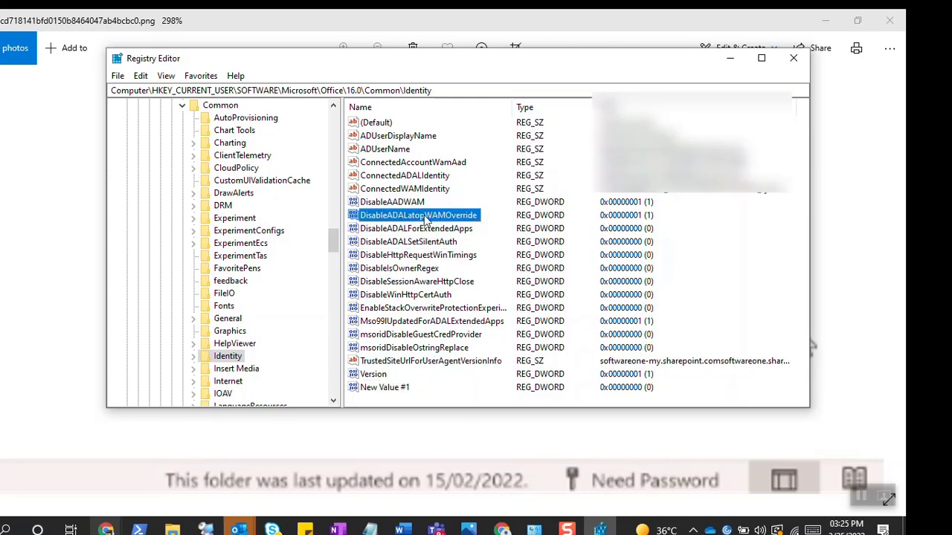
{"action": "left_click", "coordinate": [392, 201]}
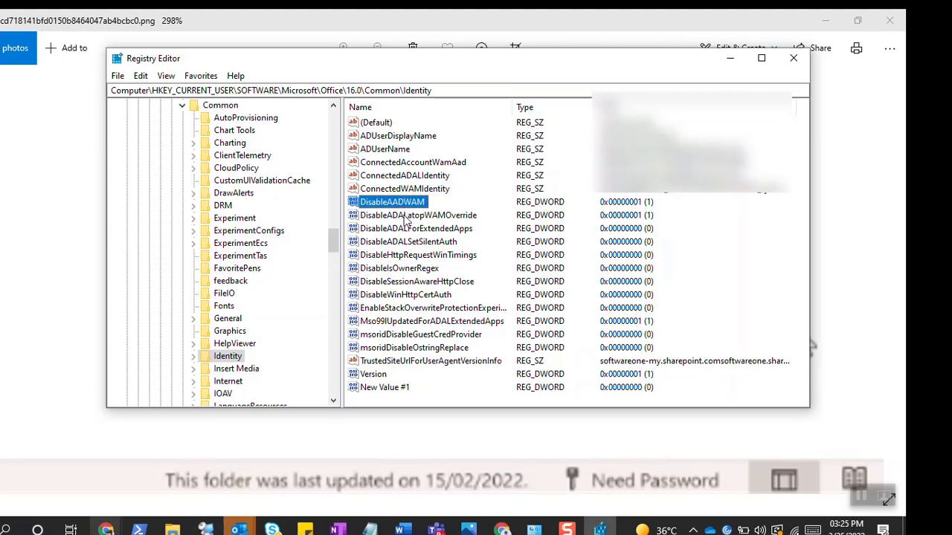
{"action": "left_click", "coordinate": [418, 215]}
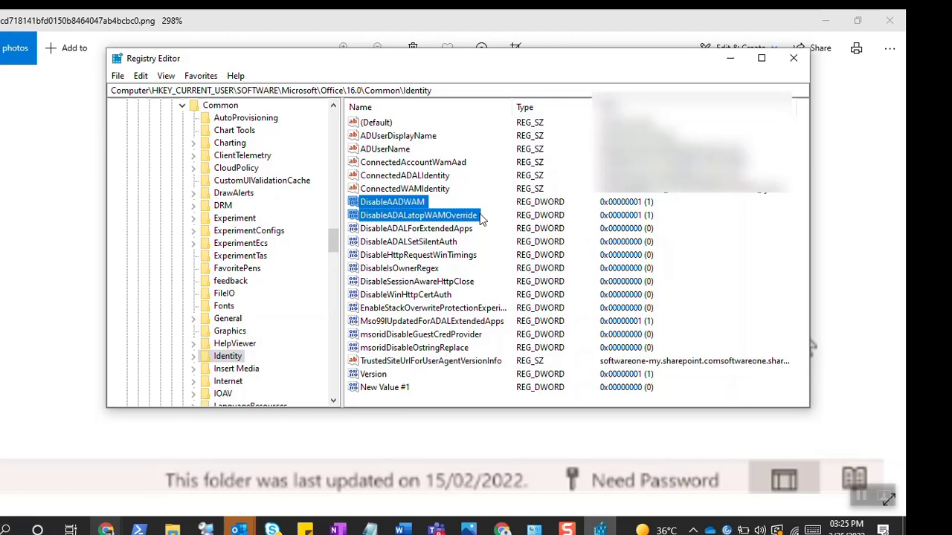
{"action": "right_click", "coordinate": [418, 215]}
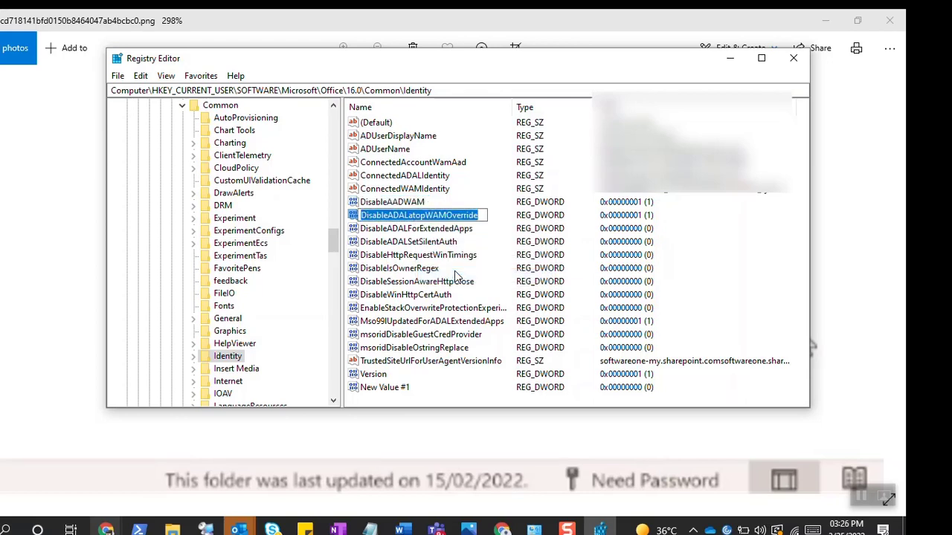
Delete the old value and recreate DisableADALatopWAMOverride as a 32-bit DWORD with data 1.
{"action": "right_click", "coordinate": [419, 214]}
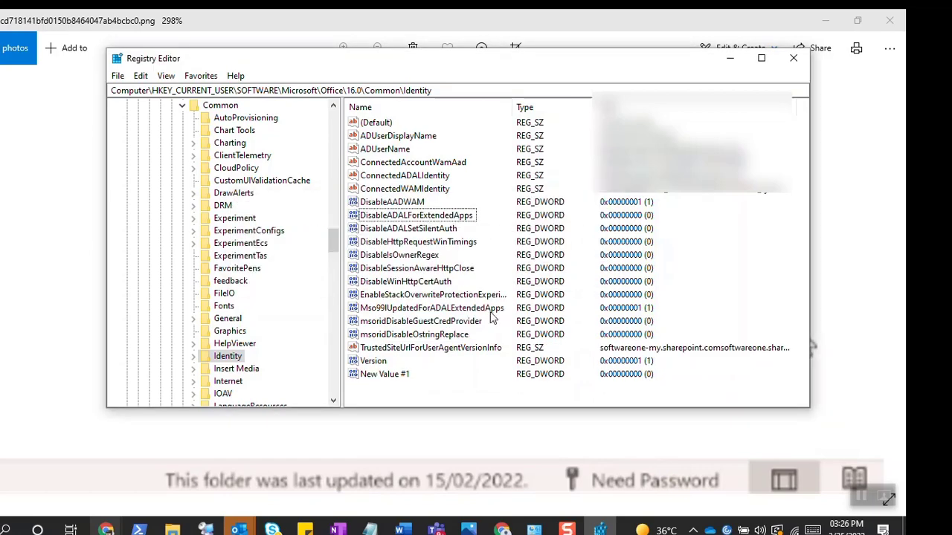
{"action": "right_click", "coordinate": [384, 374]}
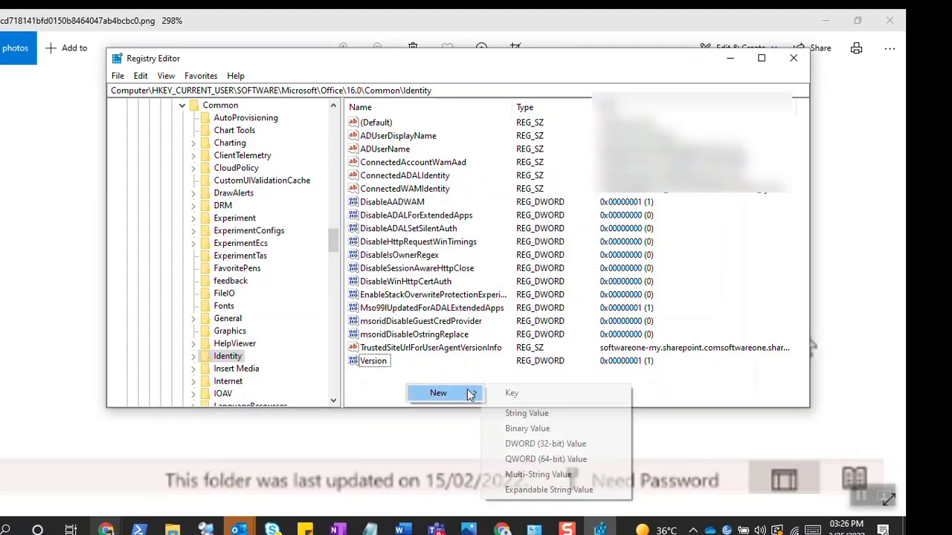
{"action": "left_click", "coordinate": [545, 444]}
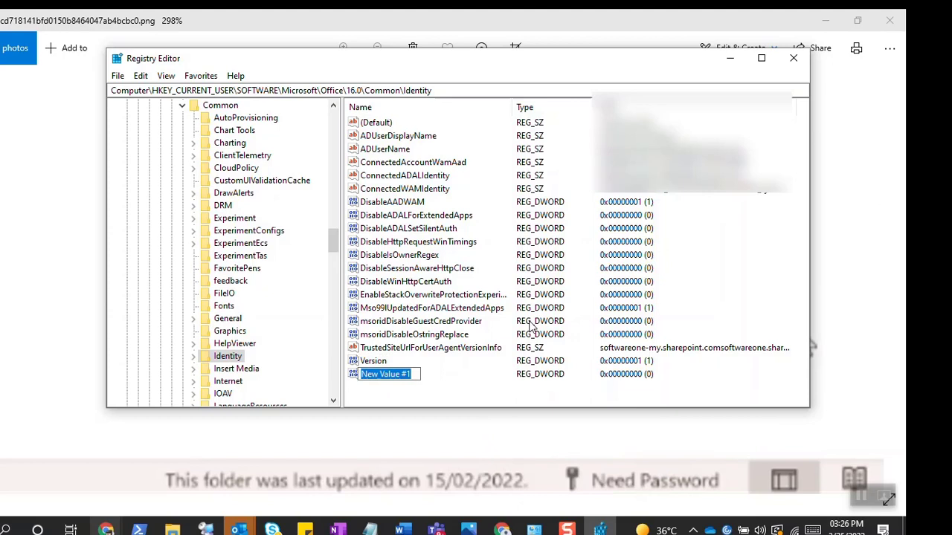
{"action": "type", "text": "DisableADALatopWAMOverride"}
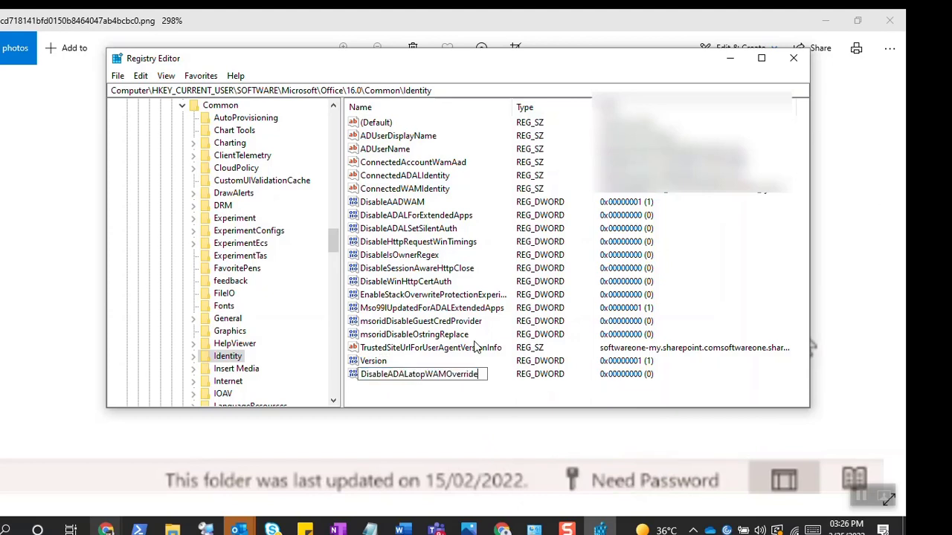
{"action": "double_click", "coordinate": [419, 374]}
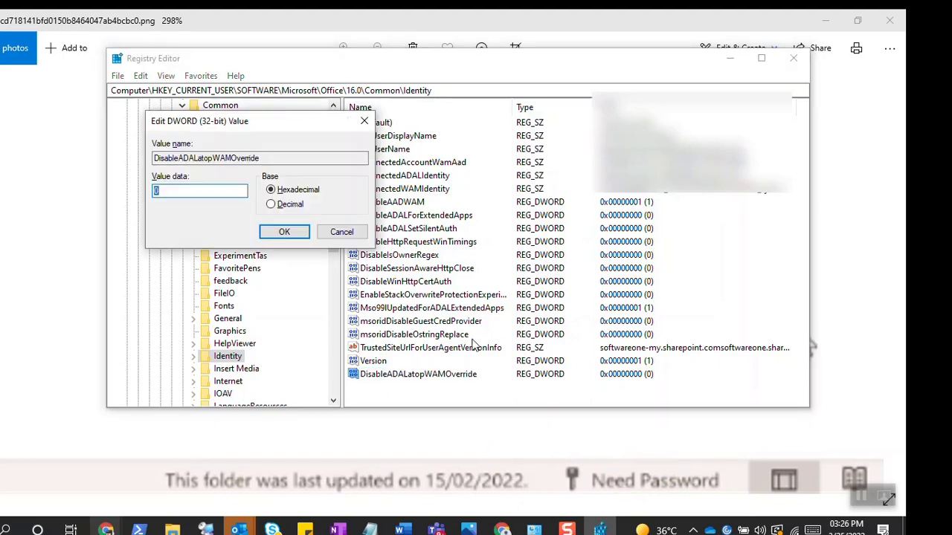
{"action": "mouse_move", "coordinate": [86, 191]}
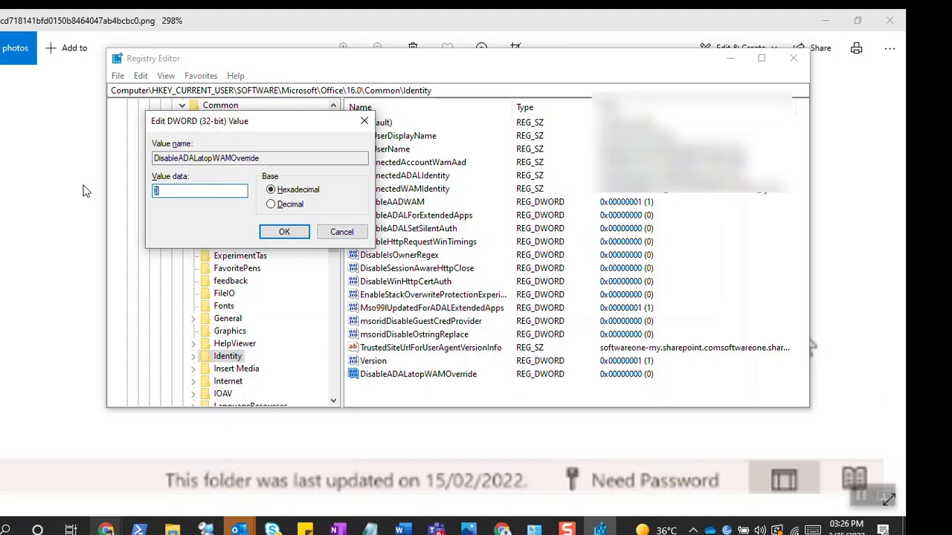
{"action": "left_click", "coordinate": [284, 231]}
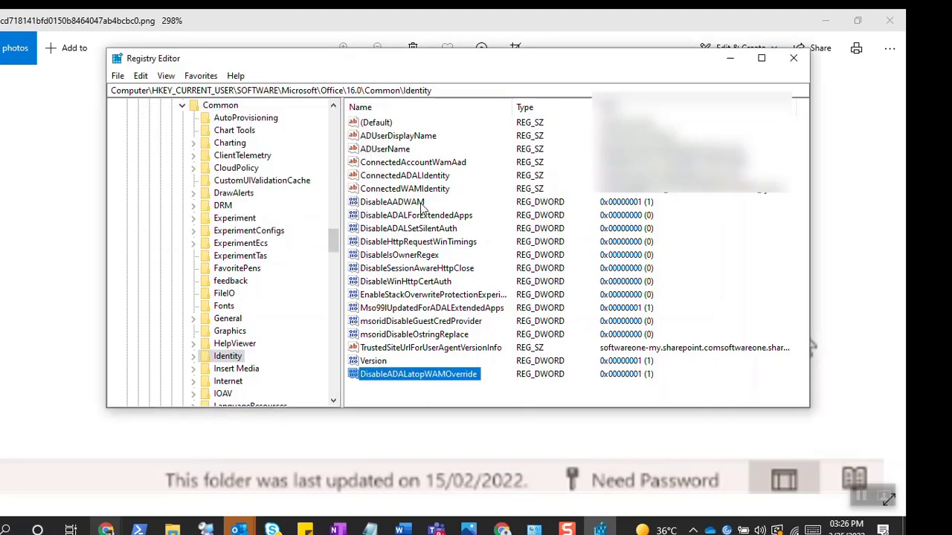
Delete the existing DisableAADWAM, then add a DisableAADWAM 32-bit DWORD holding 1.
{"action": "double_click", "coordinate": [392, 201]}
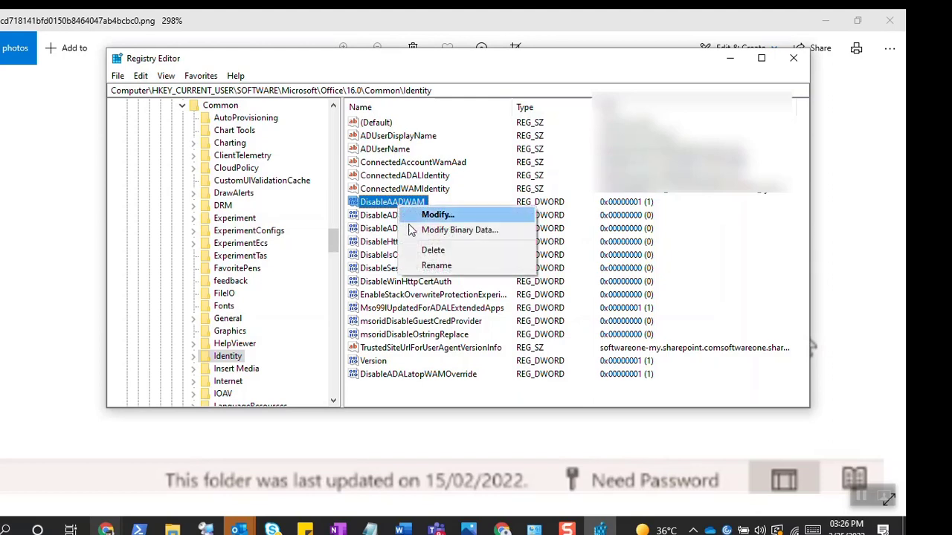
{"action": "left_click", "coordinate": [418, 241]}
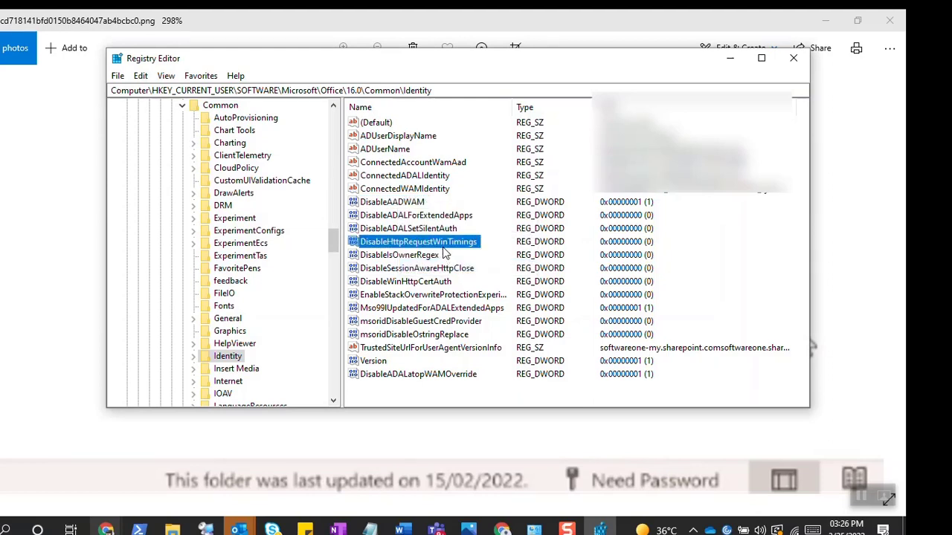
{"action": "right_click", "coordinate": [392, 202]}
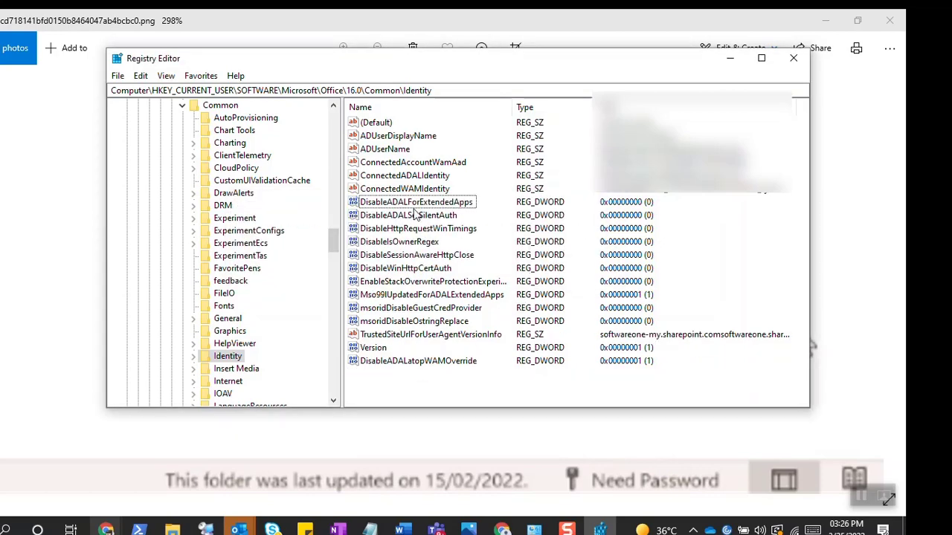
{"action": "left_click", "coordinate": [453, 391]}
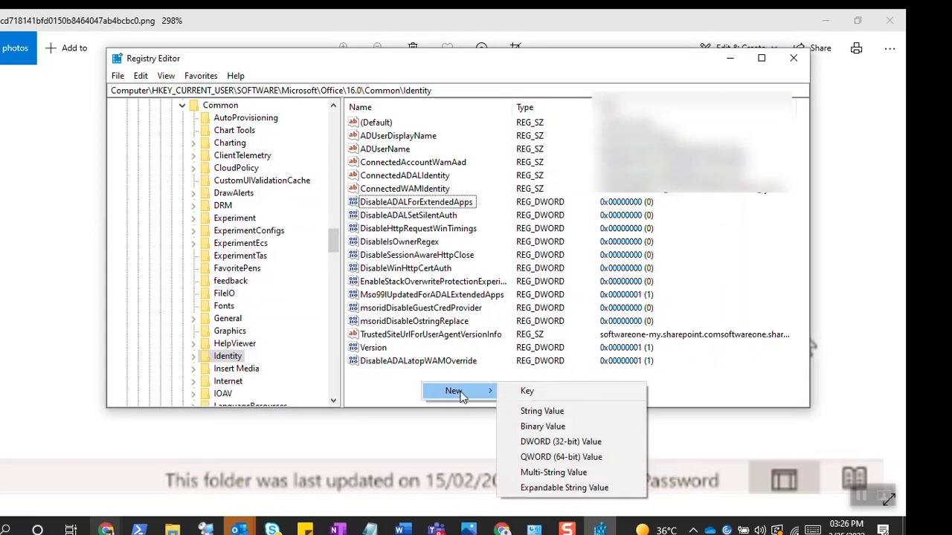
{"action": "left_click", "coordinate": [561, 442]}
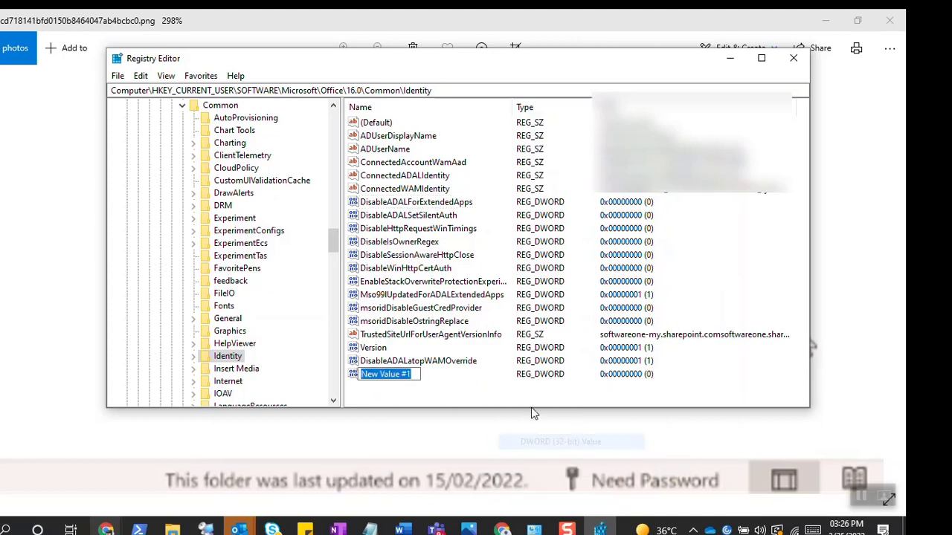
{"action": "type", "text": "DisableAADWAM"}
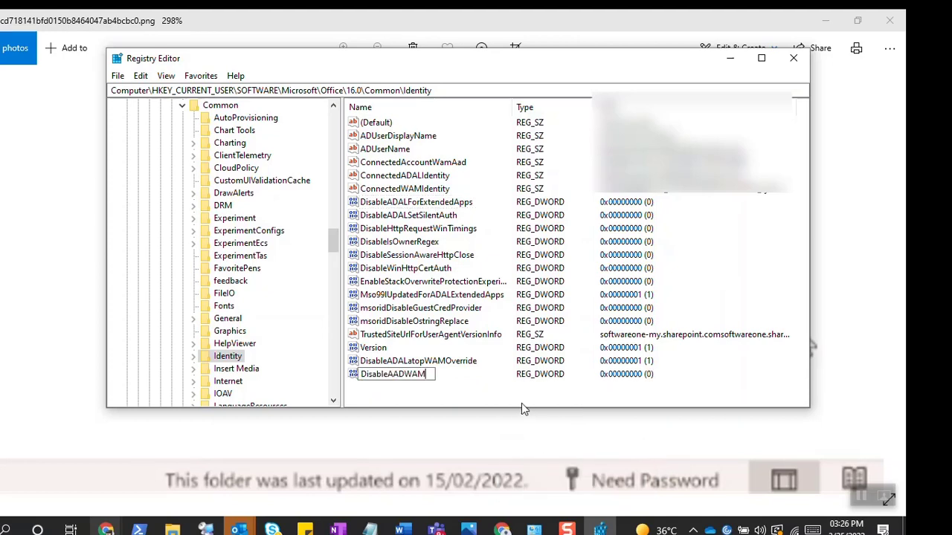
{"action": "double_click", "coordinate": [392, 374]}
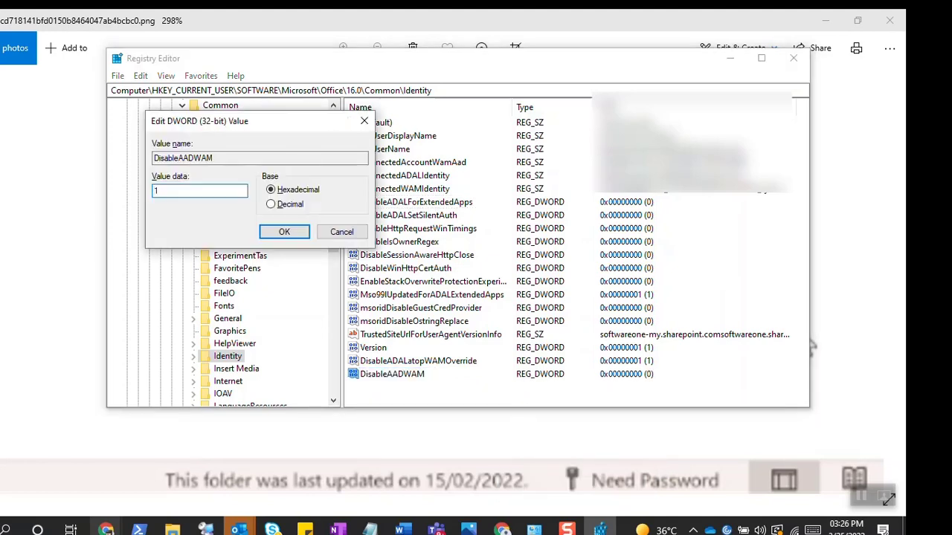
{"action": "left_click", "coordinate": [284, 231]}
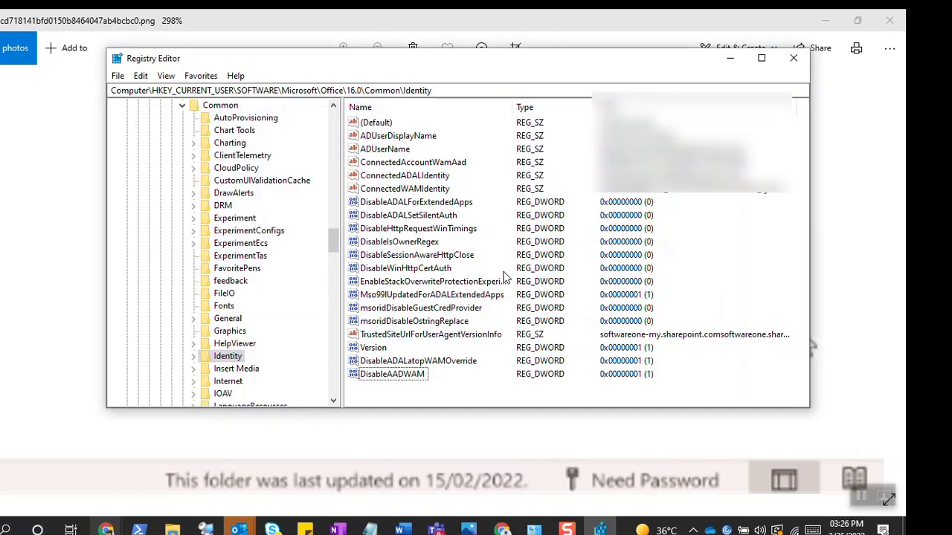
{"action": "mouse_move", "coordinate": [486, 406]}
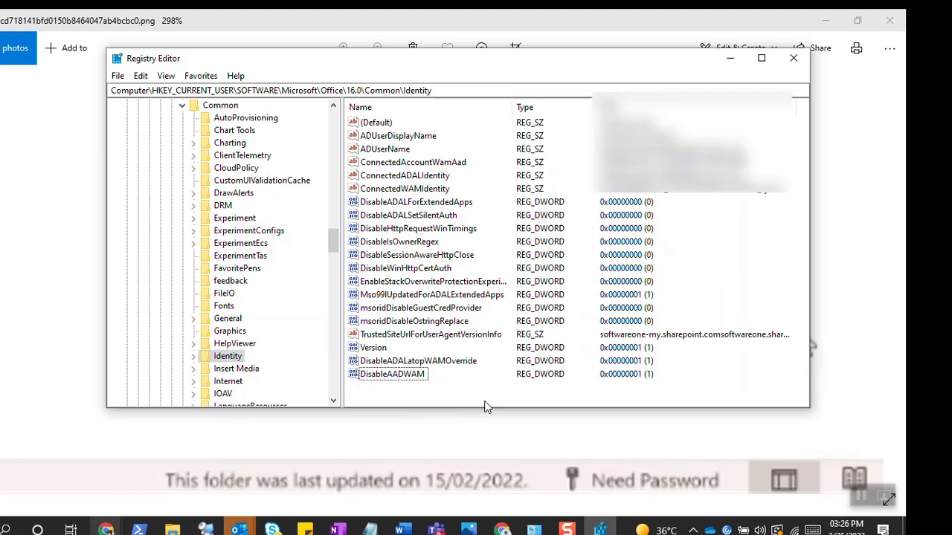
{"action": "left_click", "coordinate": [418, 361]}
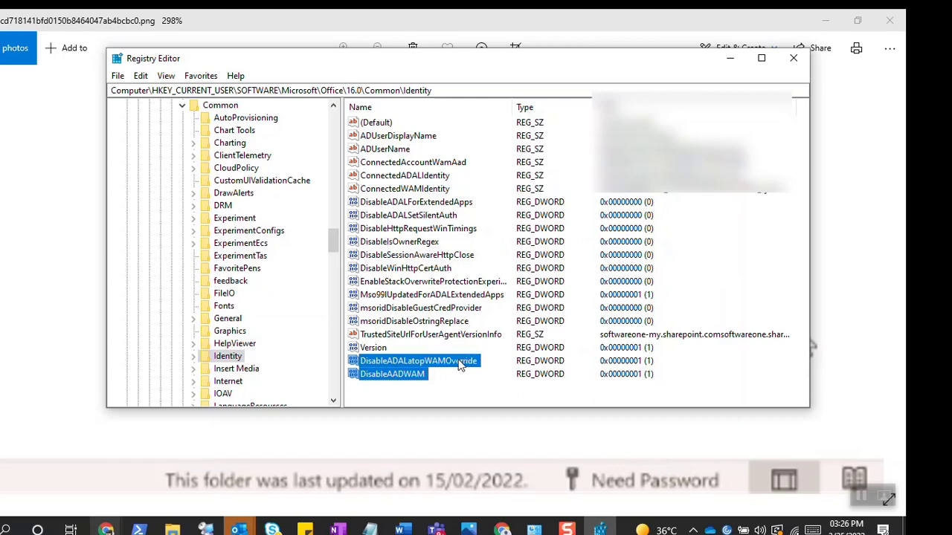
{"action": "mouse_move", "coordinate": [489, 337]}
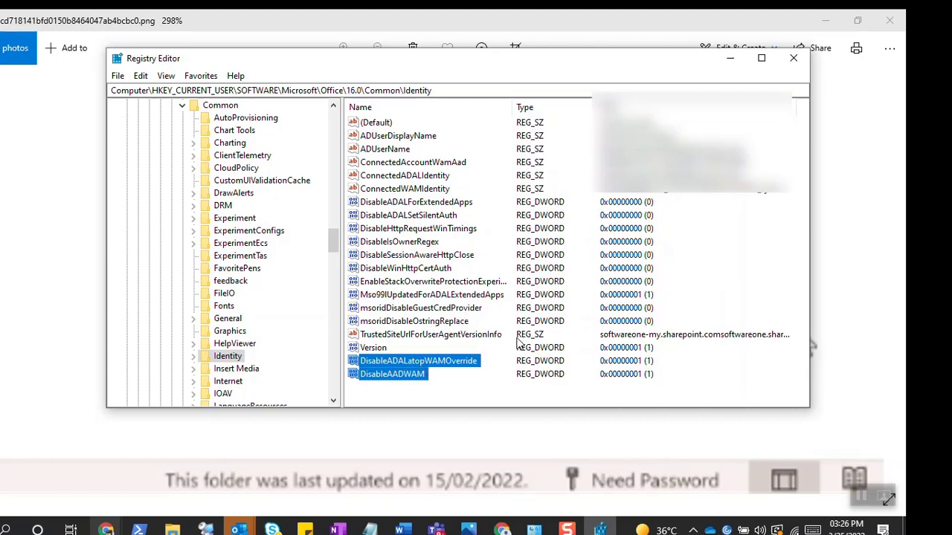
{"action": "mouse_move", "coordinate": [387, 195]}
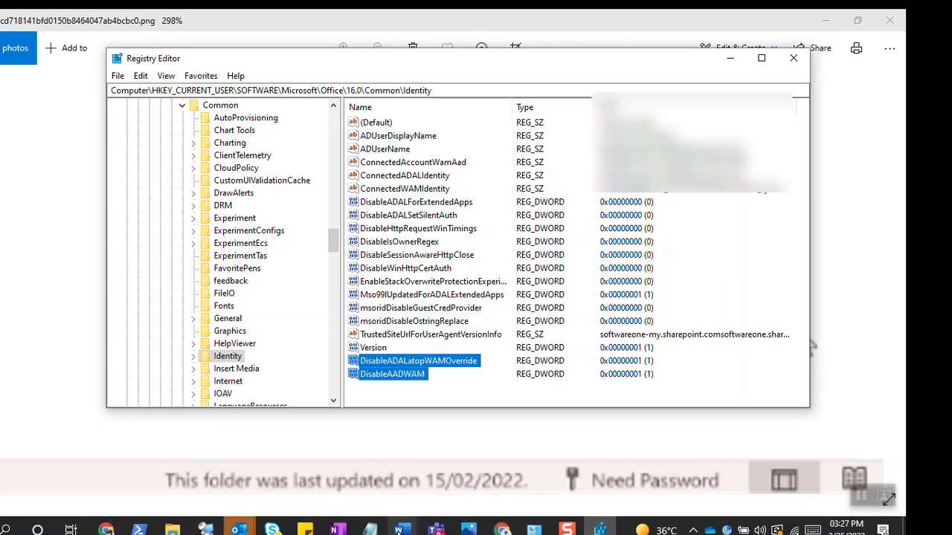
{"action": "left_click", "coordinate": [484, 446]}
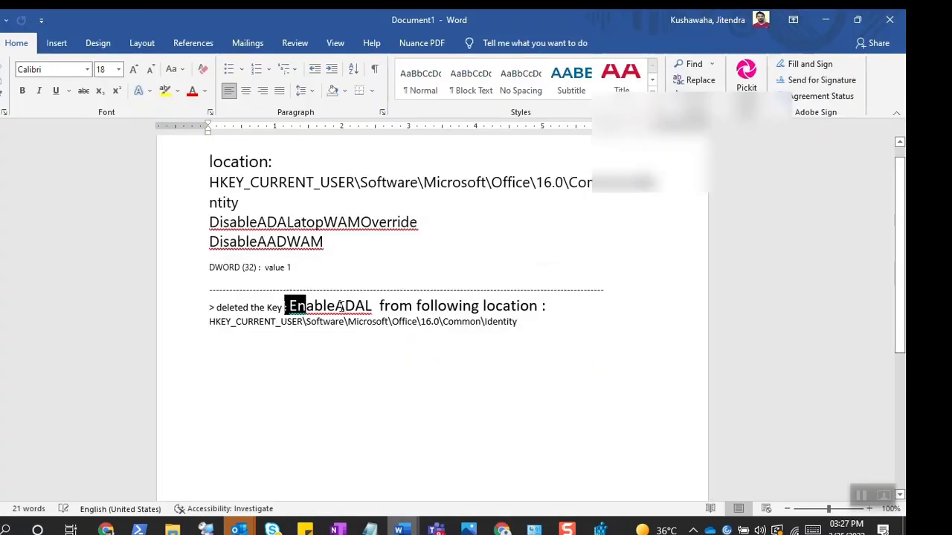
{"action": "double_click", "coordinate": [329, 306]}
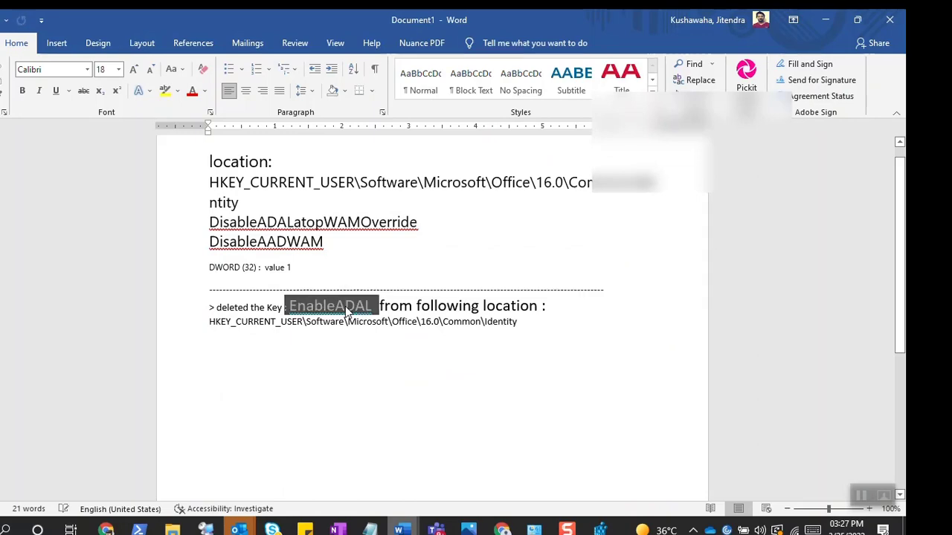
{"action": "left_click", "coordinate": [500, 245]}
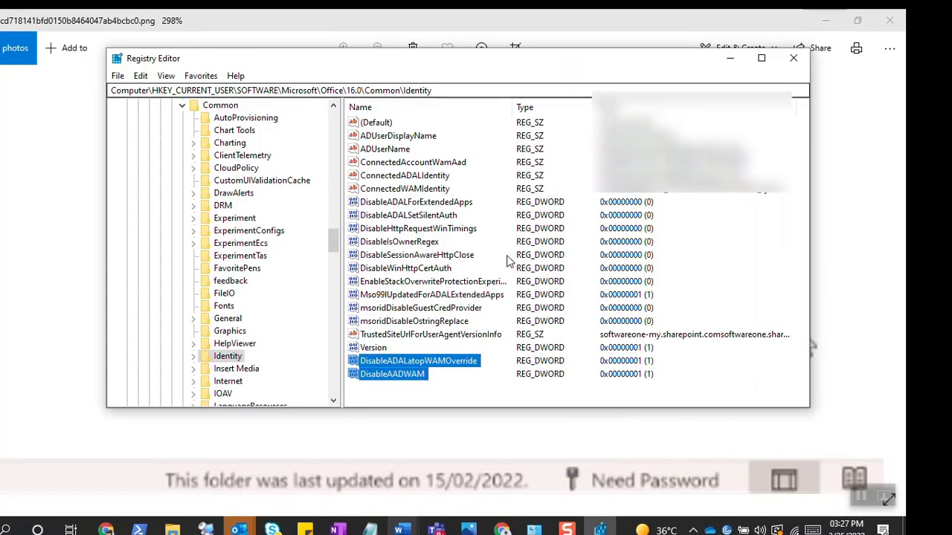
{"action": "mouse_move", "coordinate": [438, 168]}
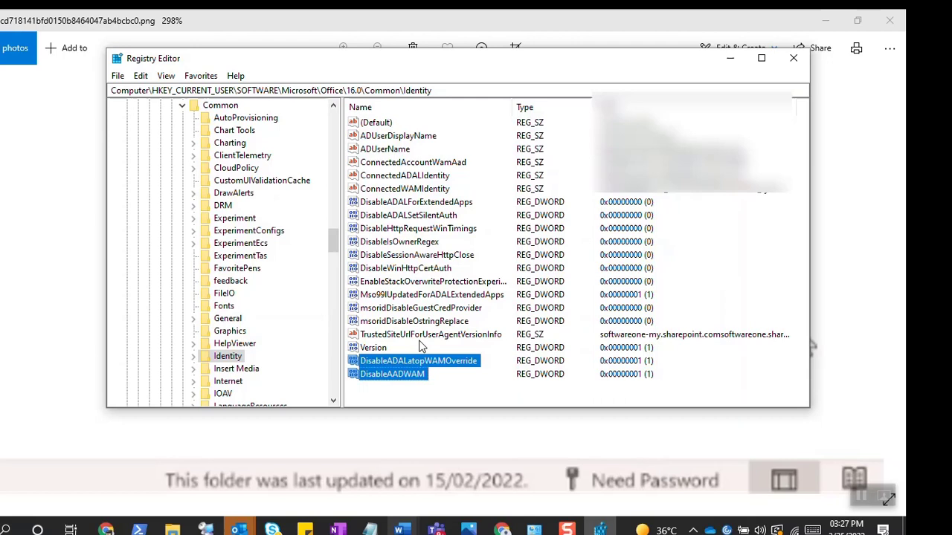
{"action": "mouse_move", "coordinate": [427, 288]}
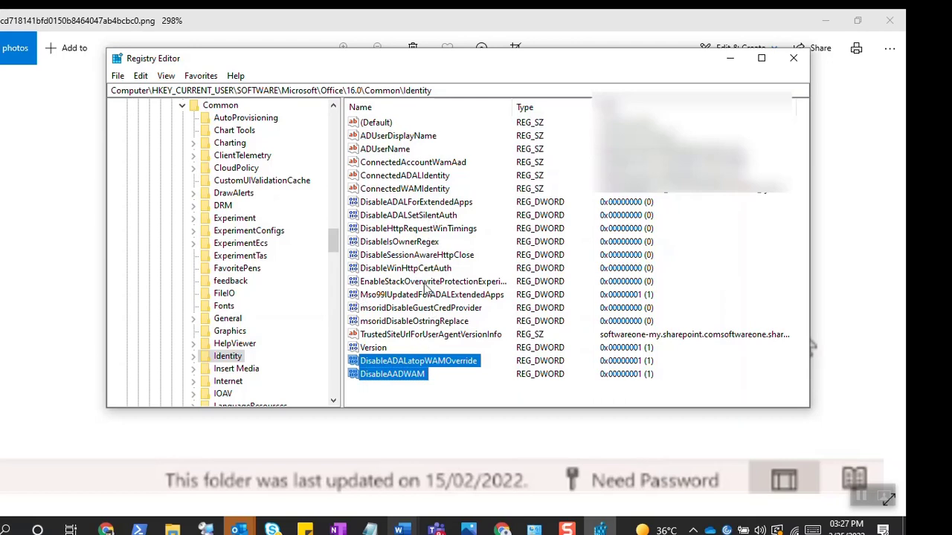
{"action": "mouse_move", "coordinate": [618, 414]}
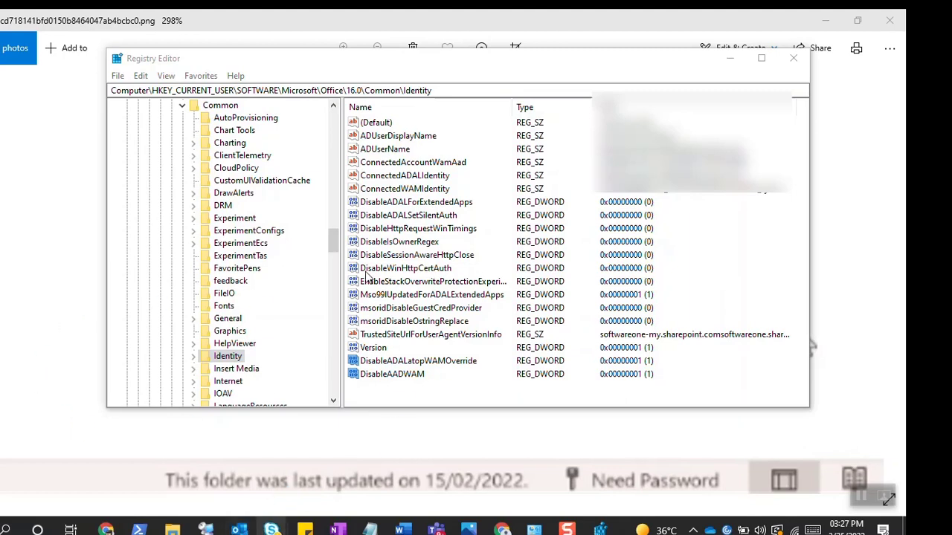
{"action": "mouse_move", "coordinate": [476, 246]}
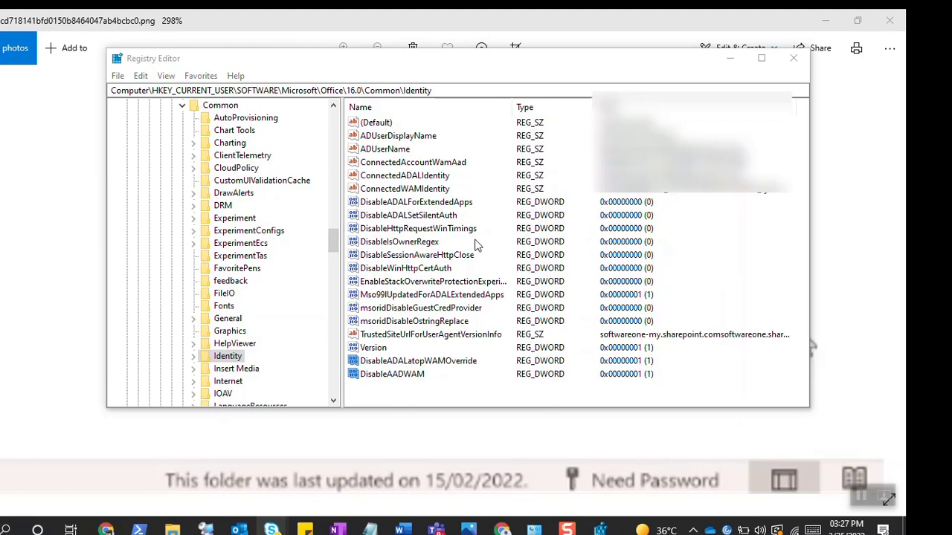